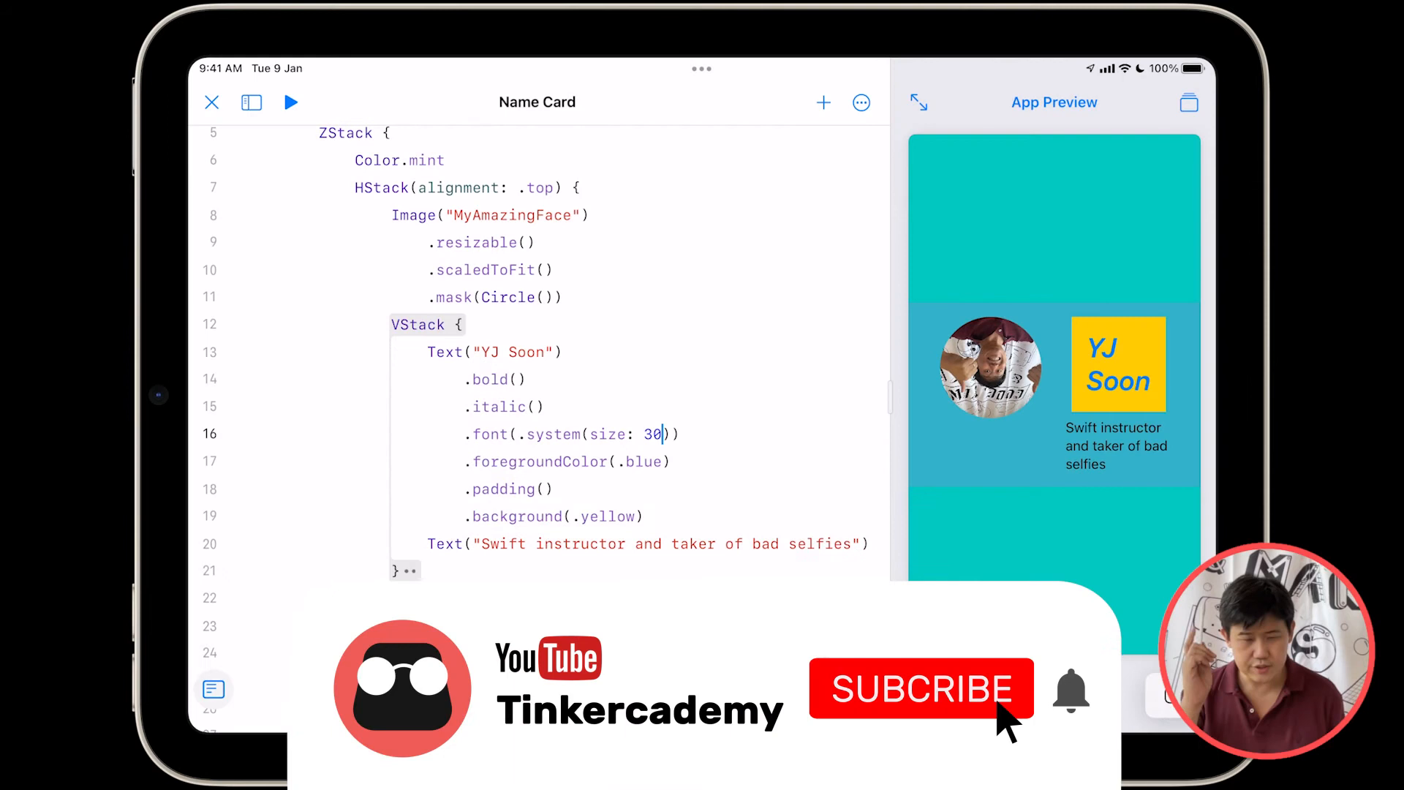
# Add a new line after the 'Swift instructor and taker of bad selfies' tagline text
pyautogui.click(921, 689)
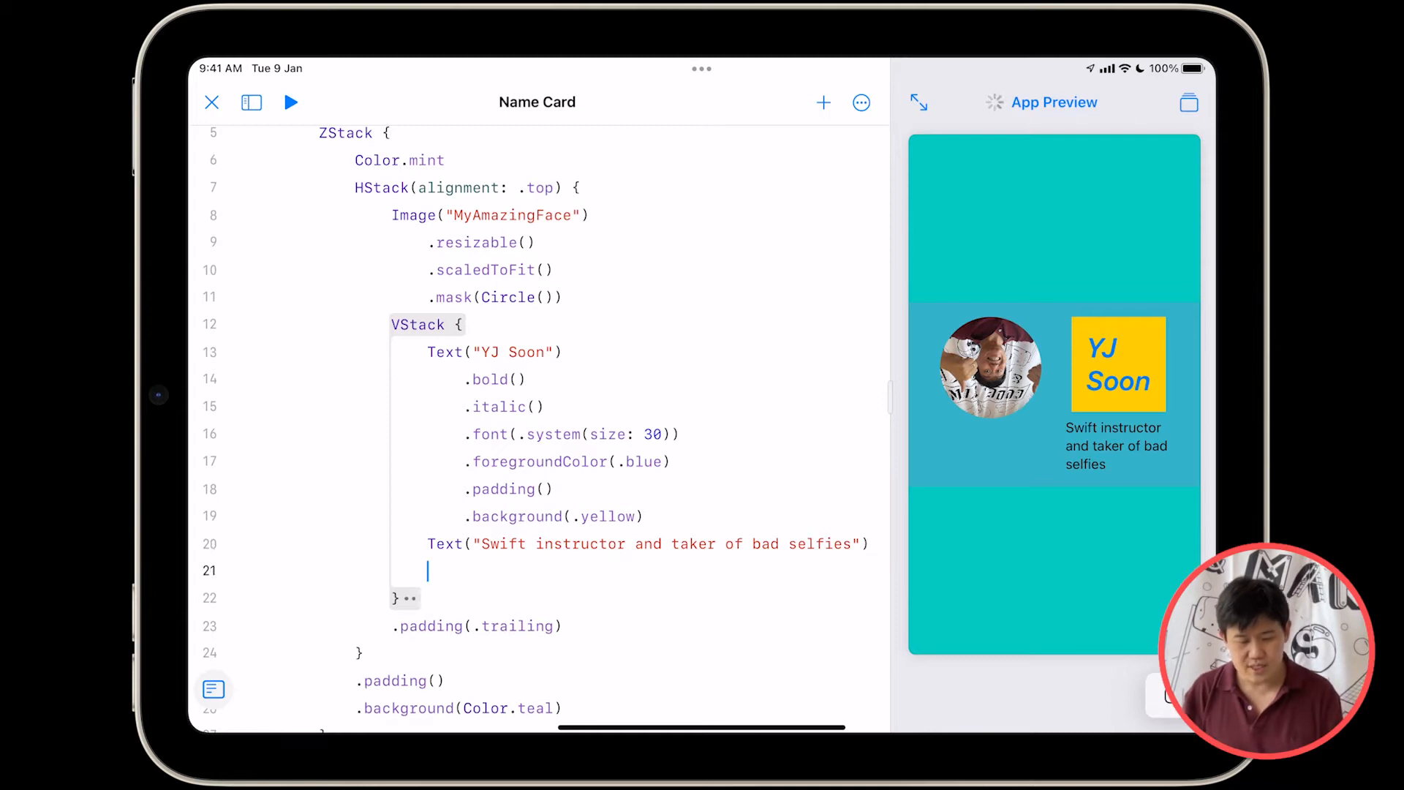
# Enter 'HStack {' on the new line so an empty HStack block is completed
pyautogui.write('HStack')
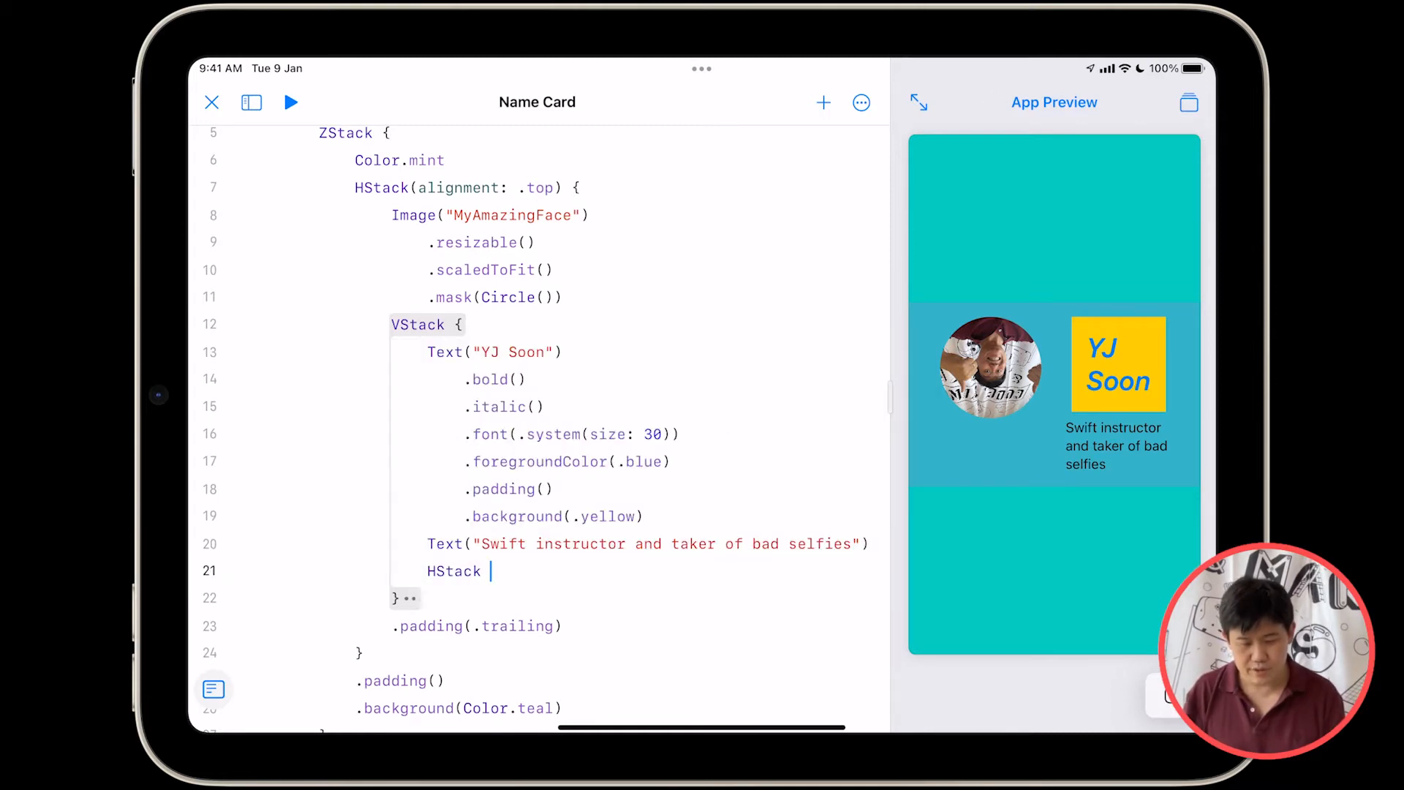
pyautogui.write('{')
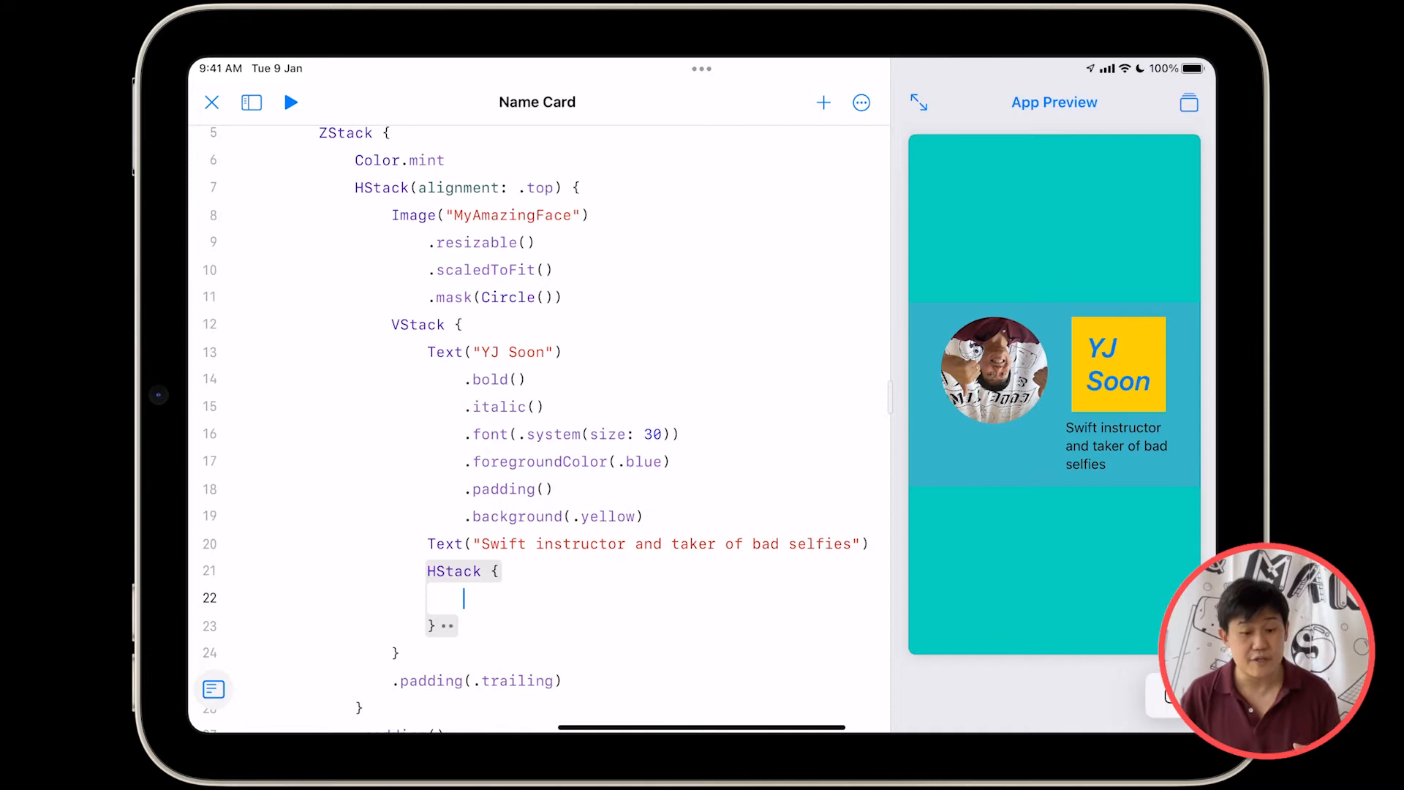
pyautogui.scroll(-3)
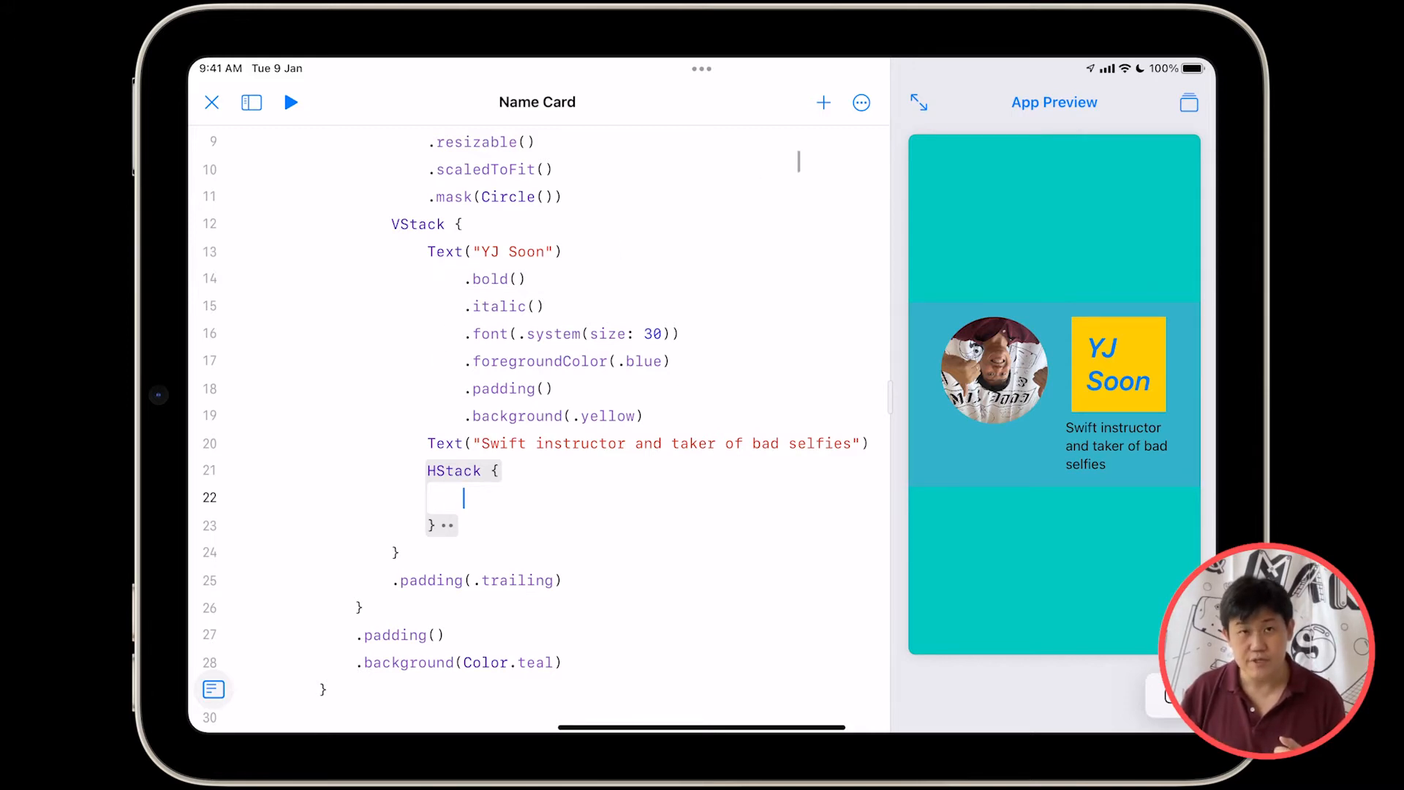
# Search the SF Symbols library for 'Globe' and insert the globe symbol into the HStack
pyautogui.click(822, 102)
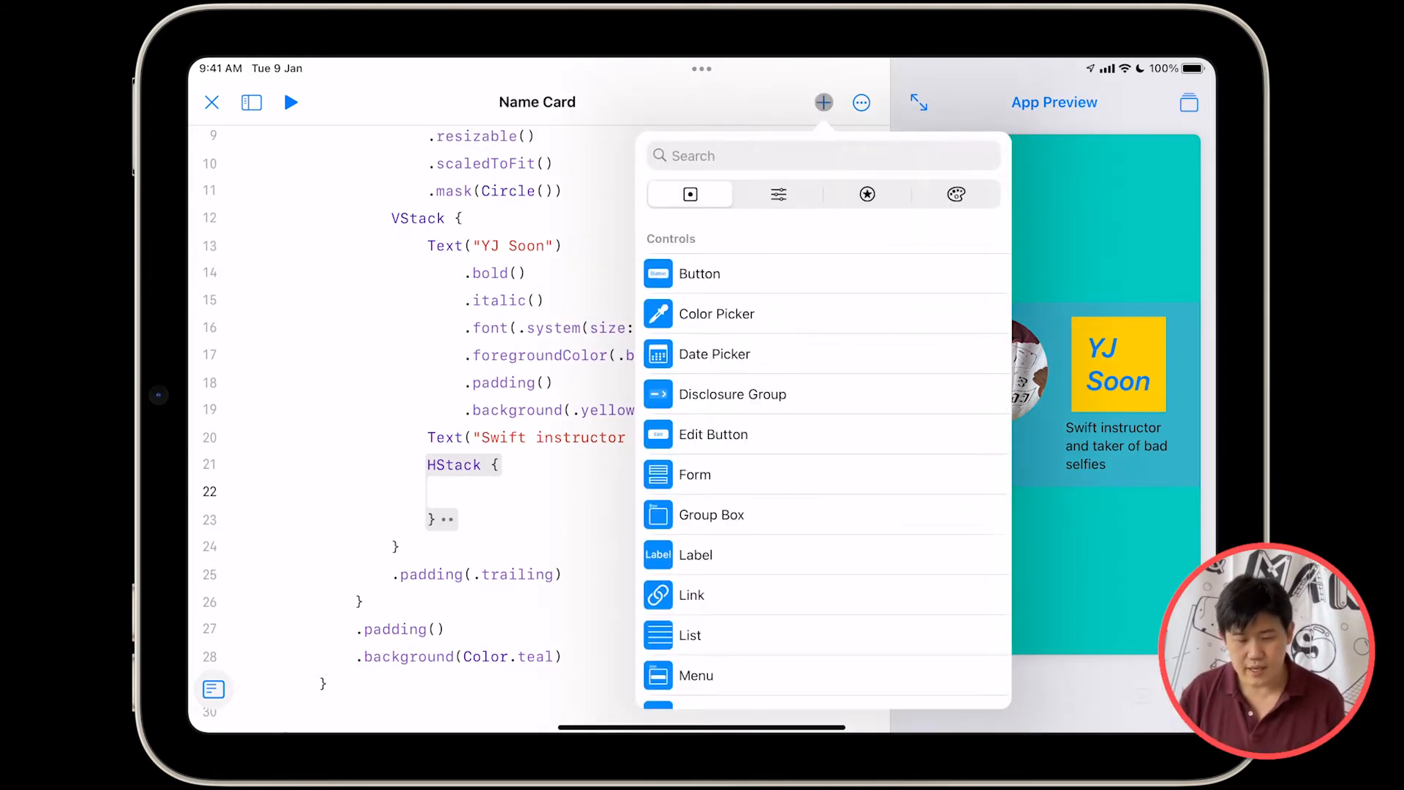
pyautogui.click(868, 194)
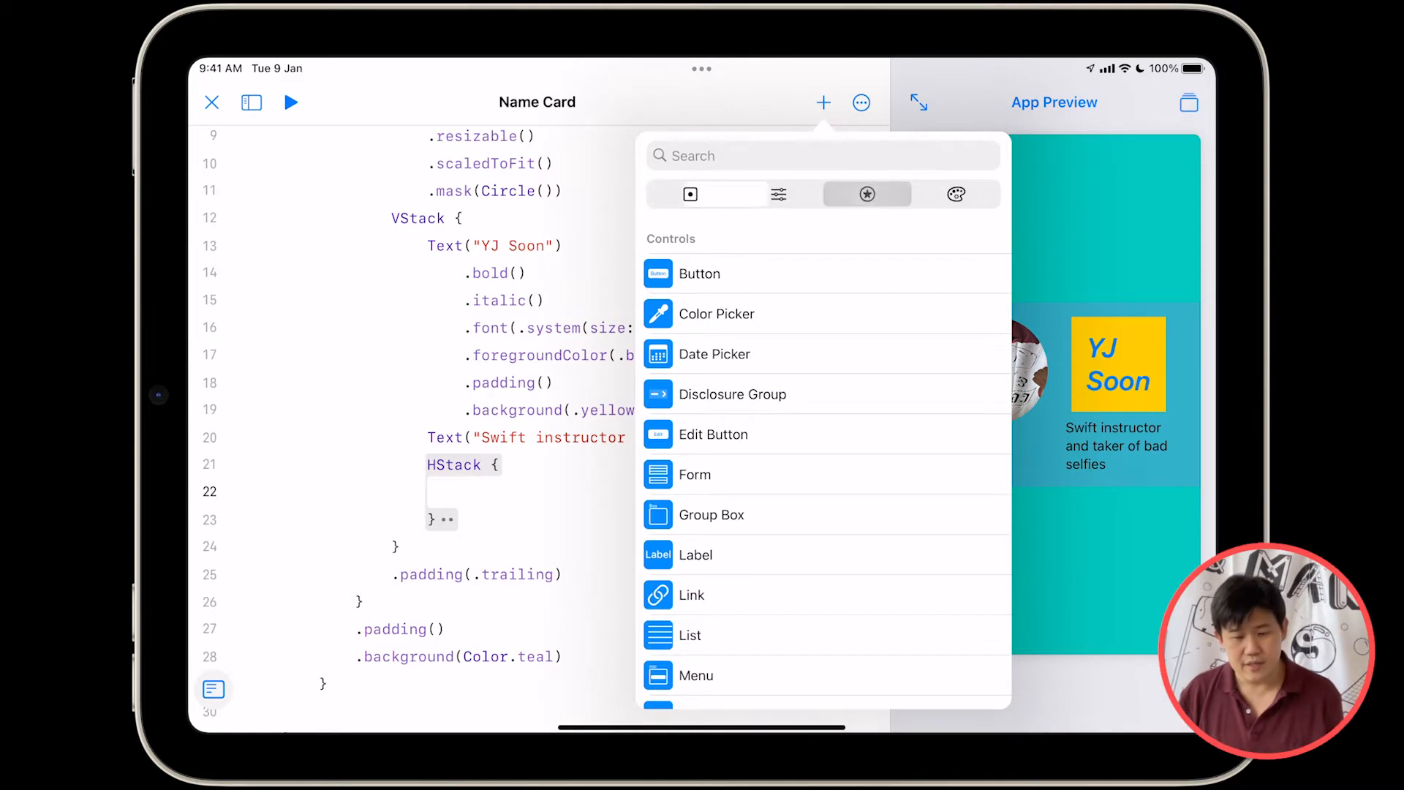
pyautogui.click(867, 194)
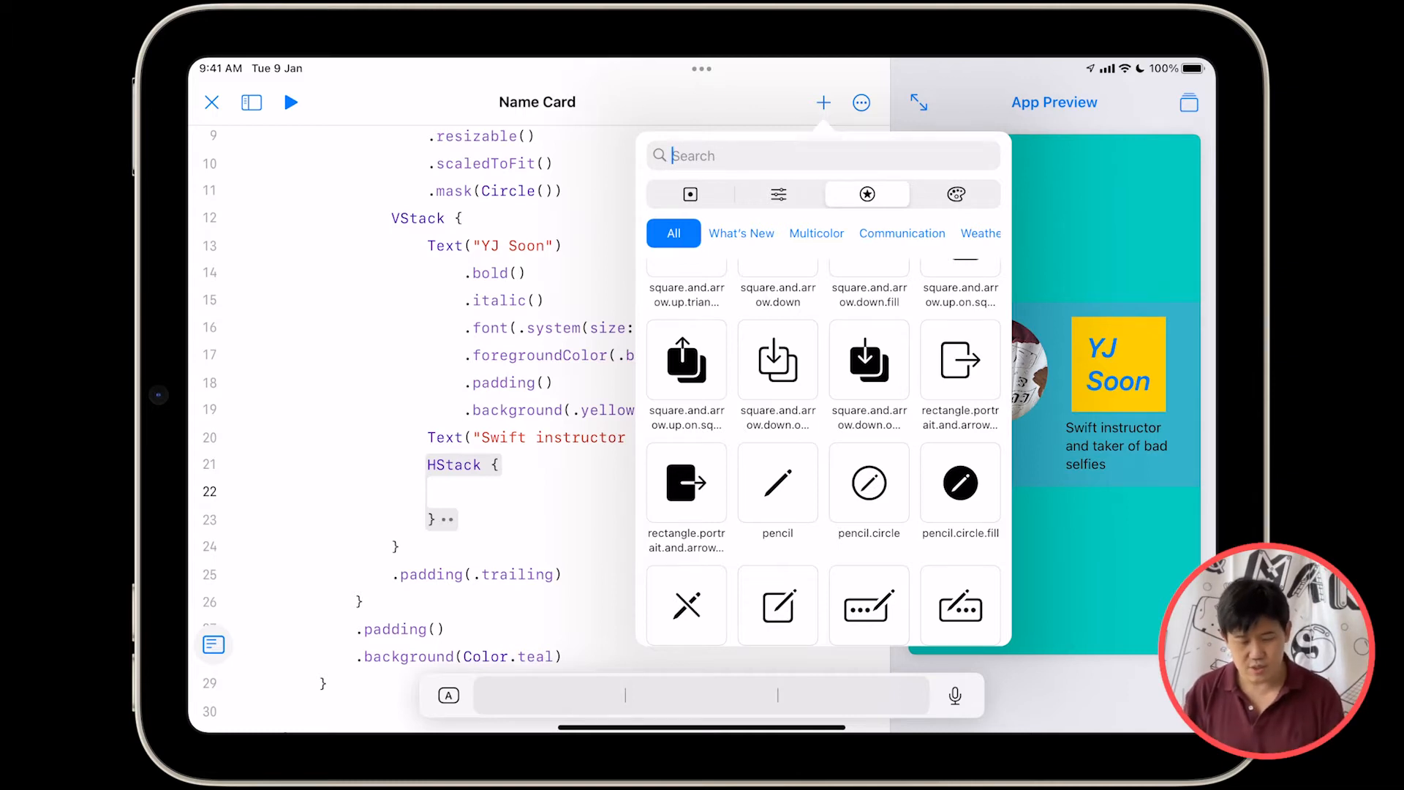
pyautogui.write('We')
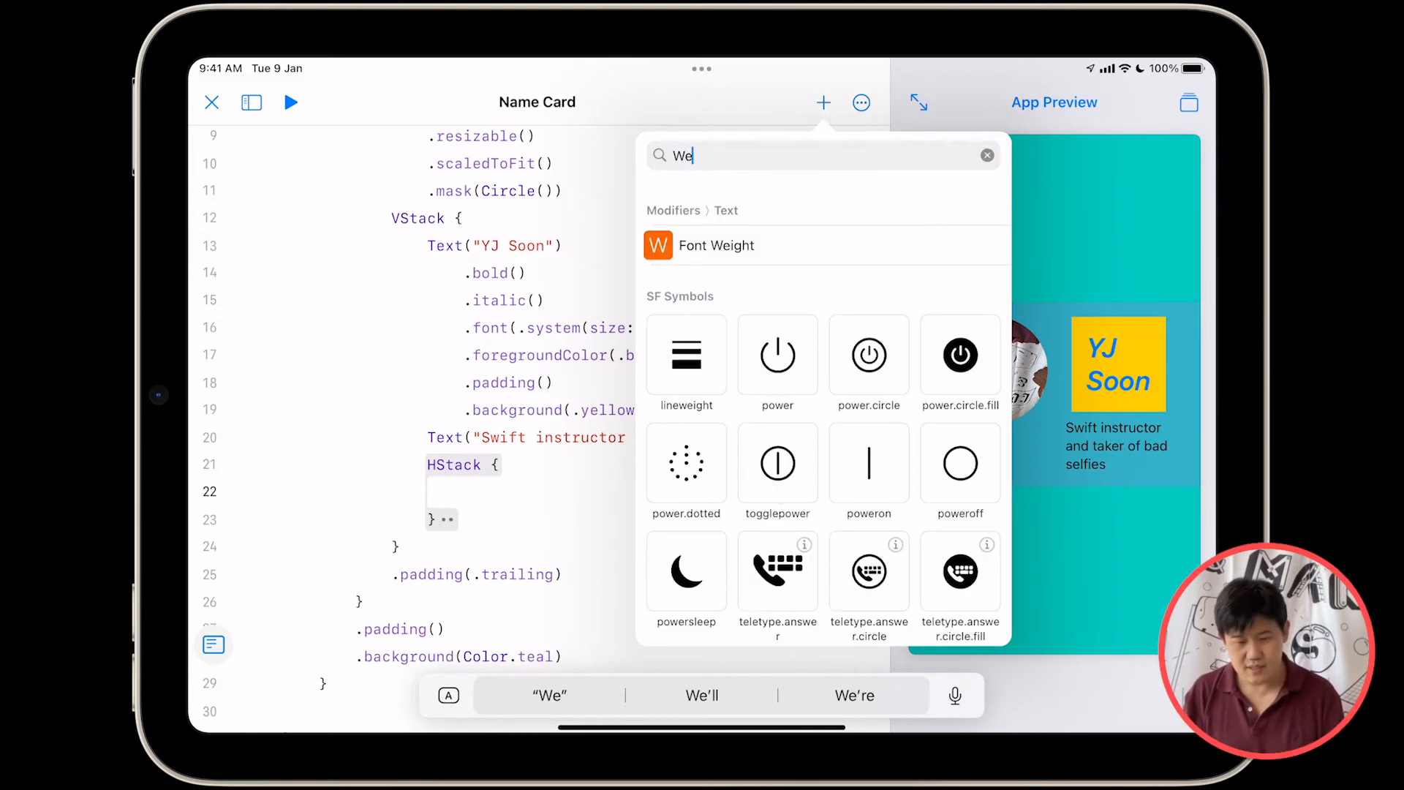
pyautogui.press('Backspace')
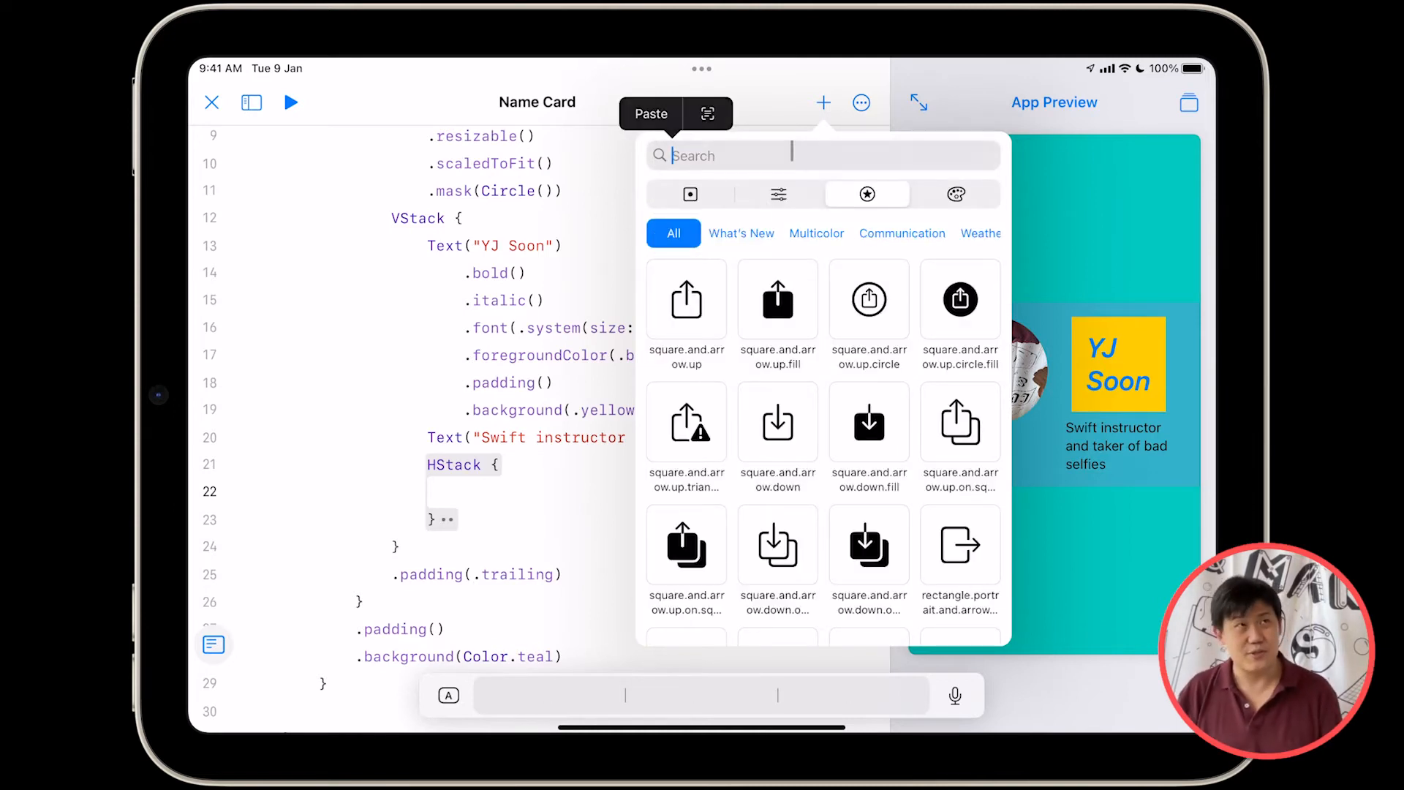
pyautogui.write('G')
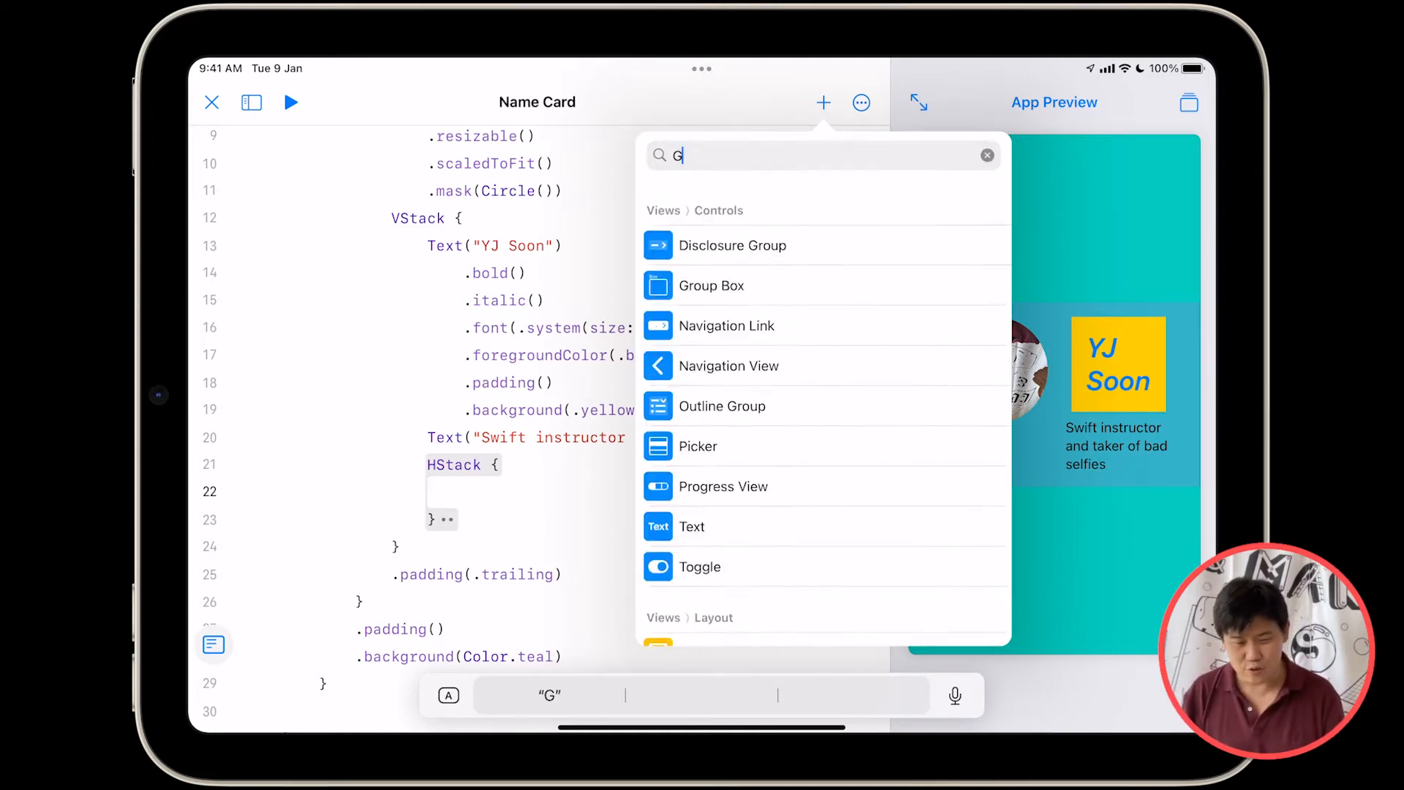
pyautogui.write('lobe')
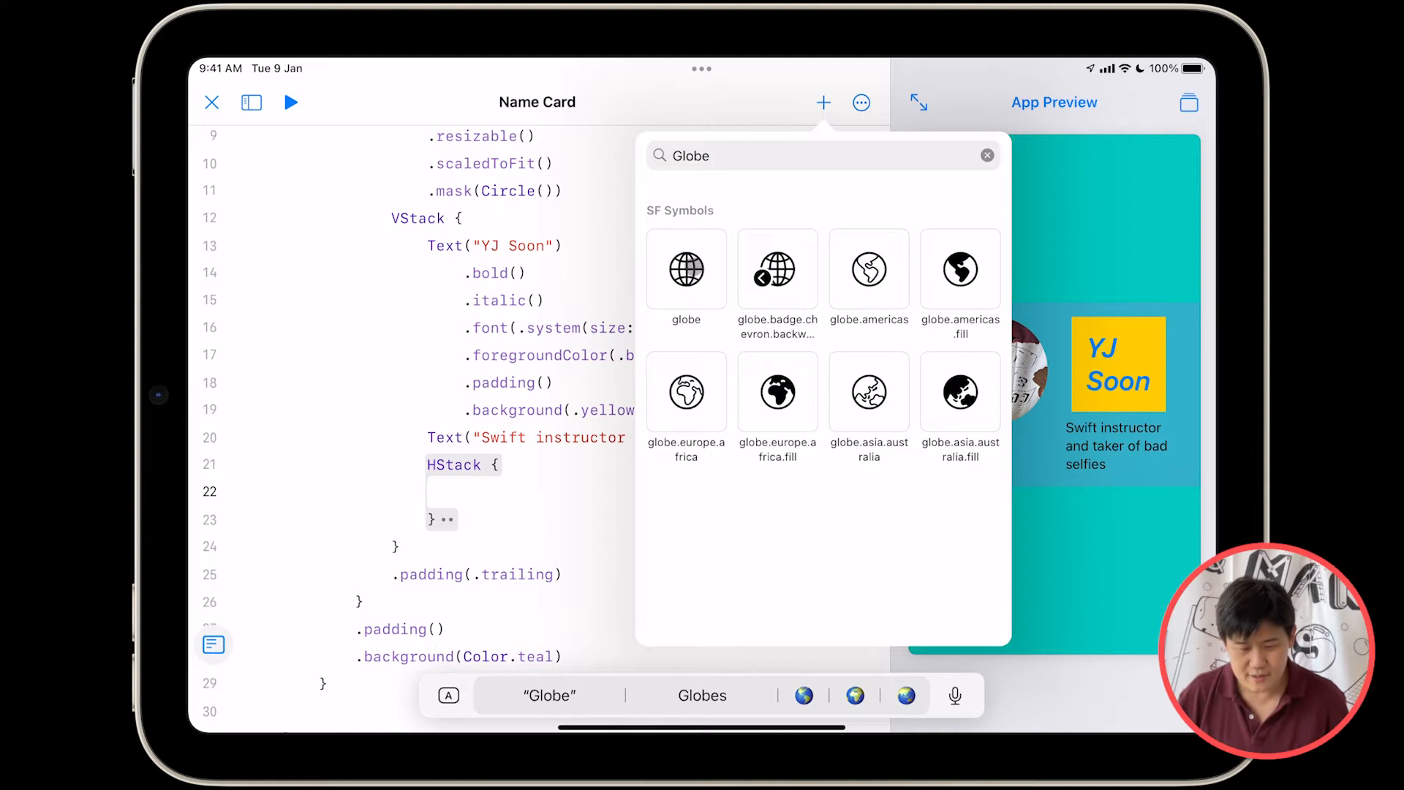
pyautogui.click(686, 269)
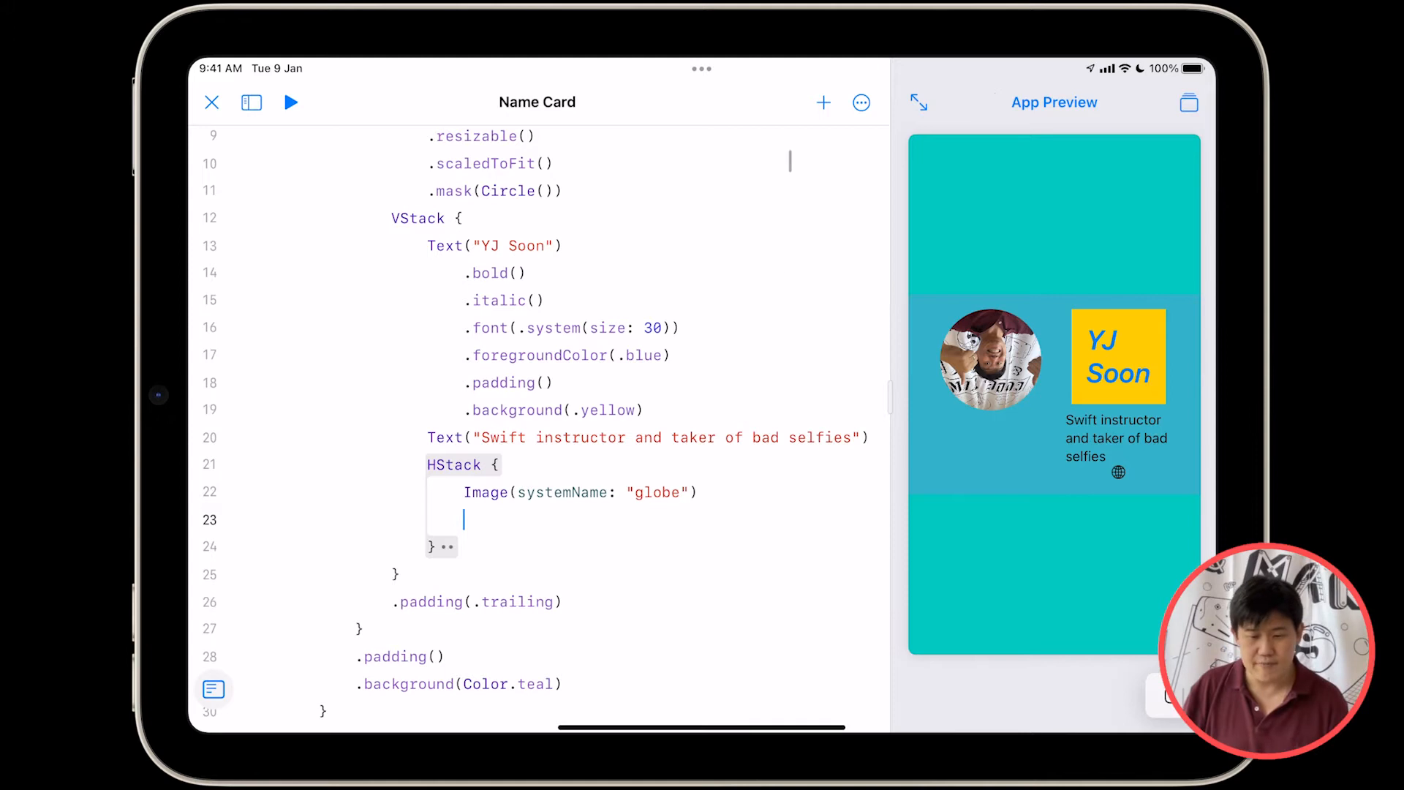
# Search the symbol library for 'Mail' and insert Image(systemName: "mail") beside the globe
pyautogui.click(823, 102)
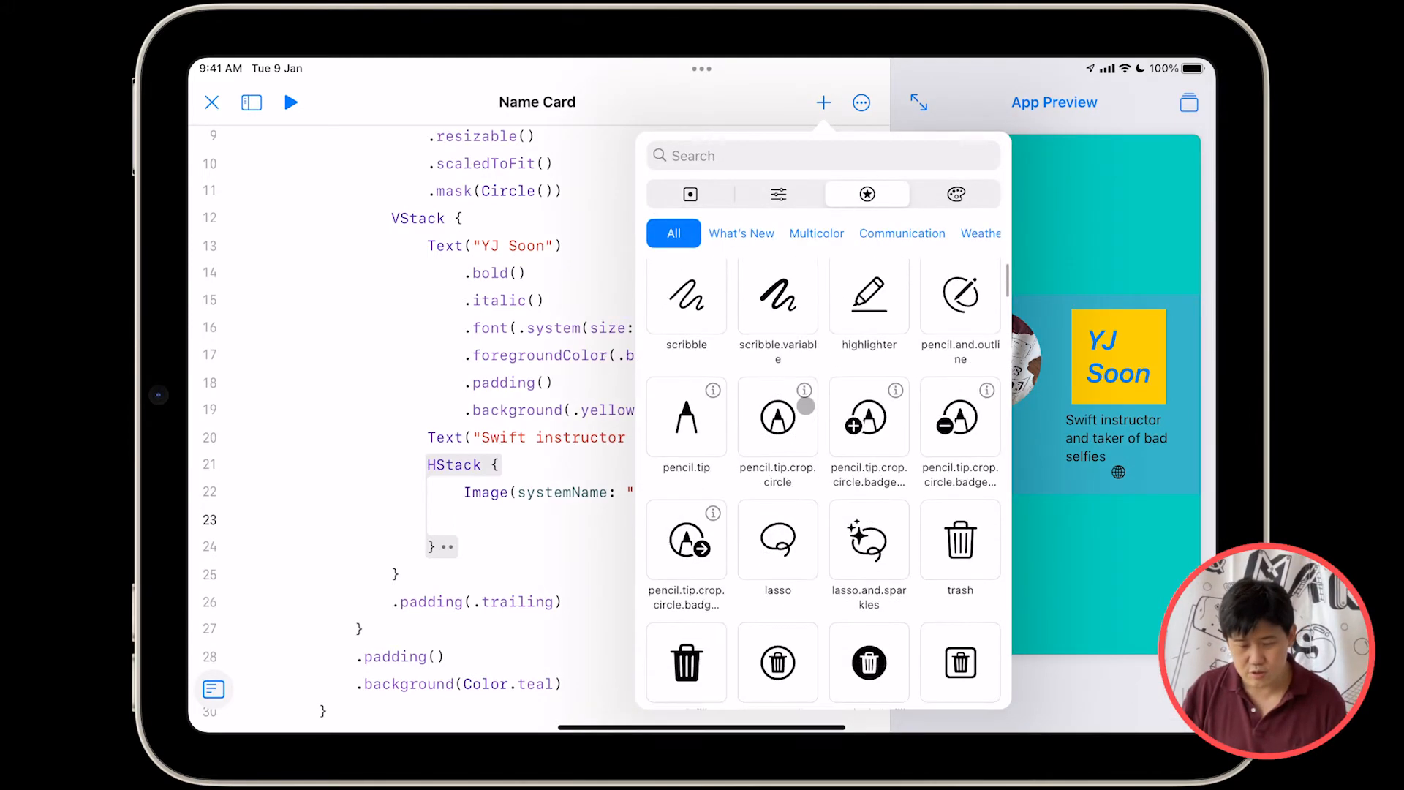
pyautogui.scroll(-3)
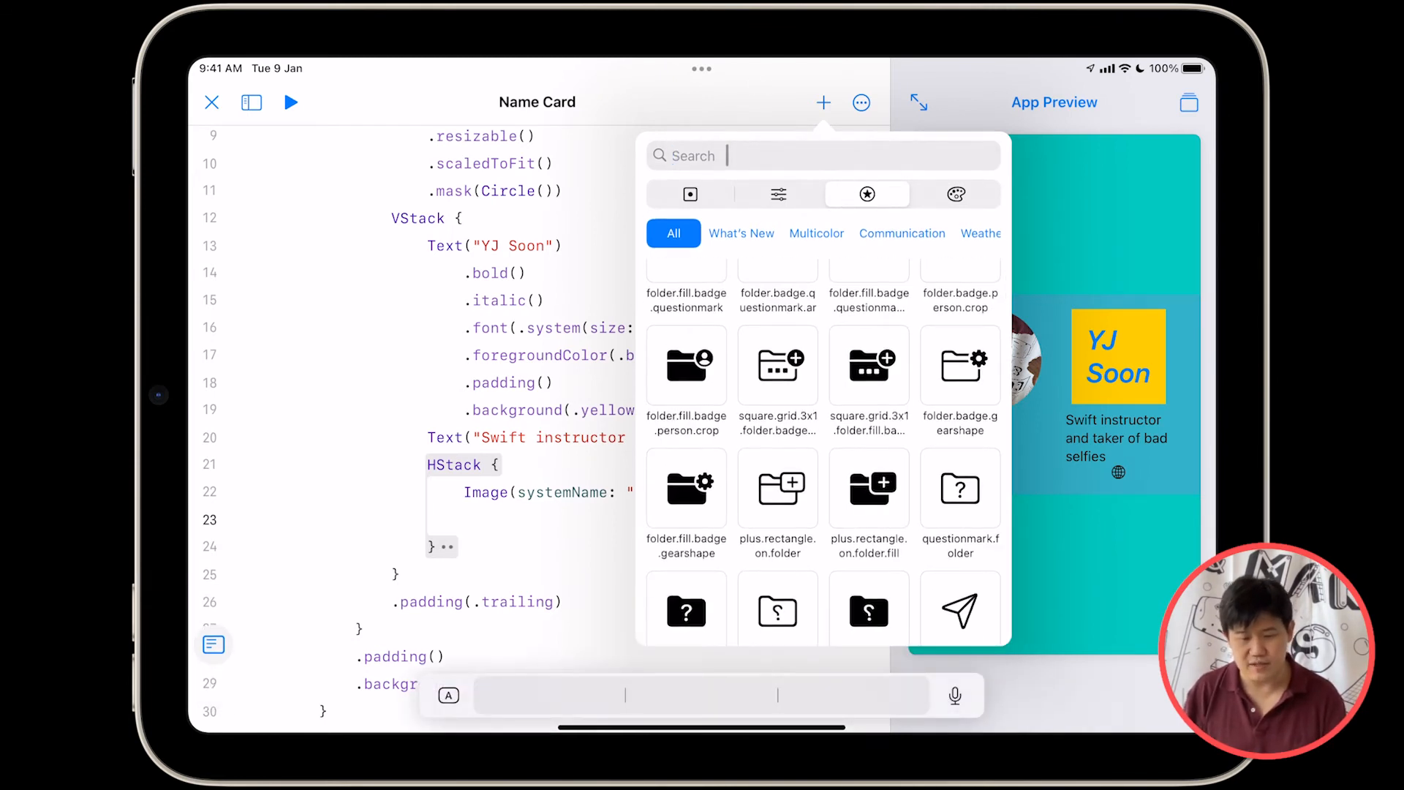
pyautogui.write('Mail')
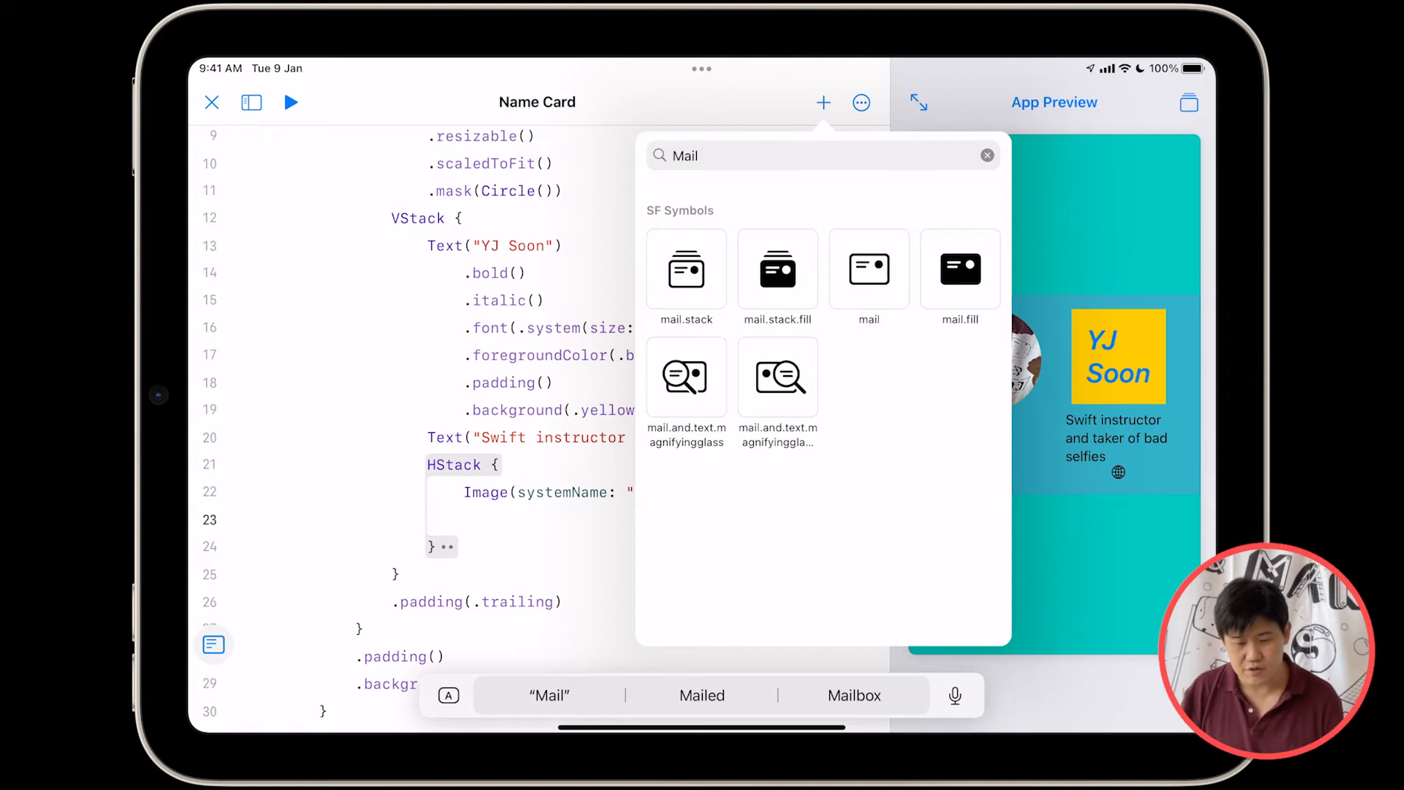
pyautogui.click(869, 268)
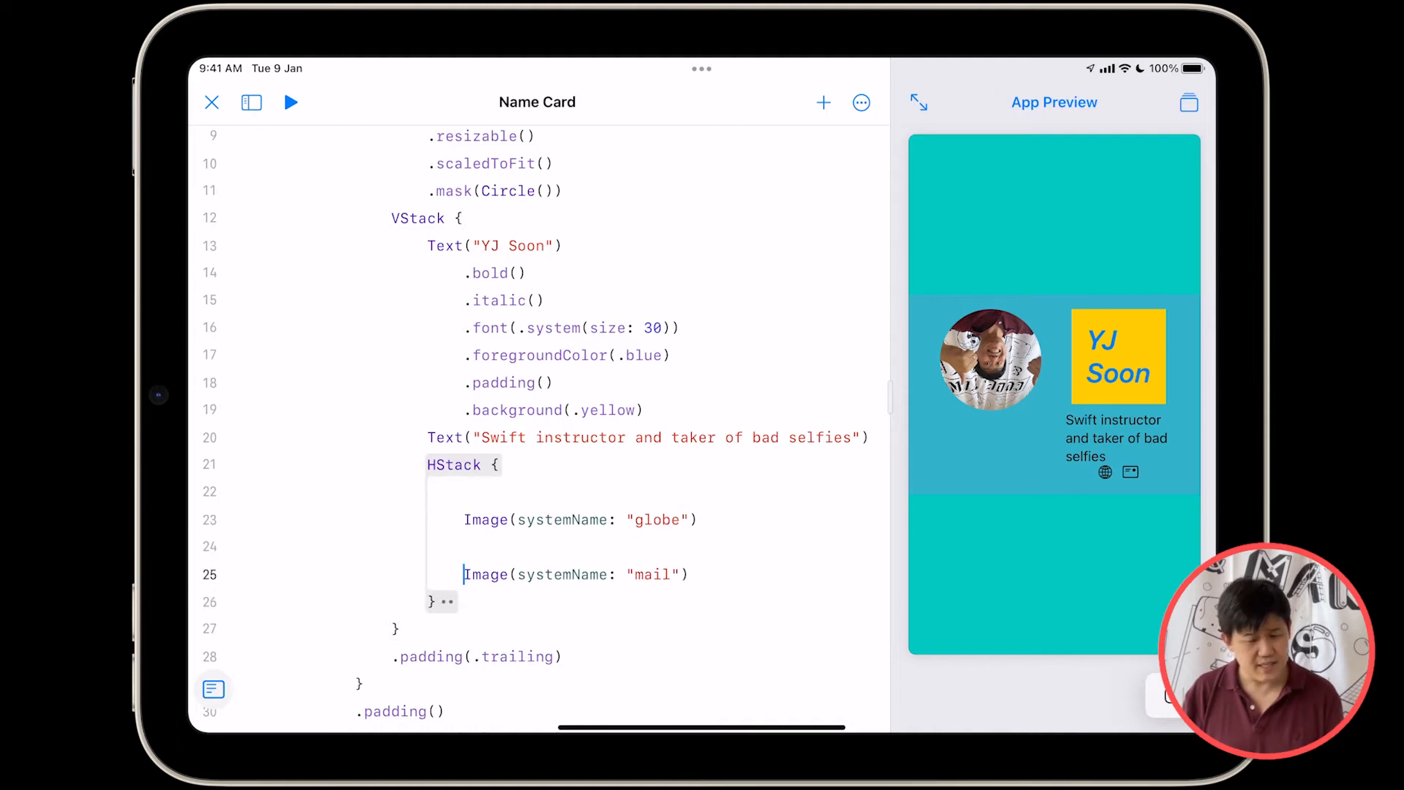
# Add a blank line after the mail Image, before the HStack's closing brace
pyautogui.press('Return')
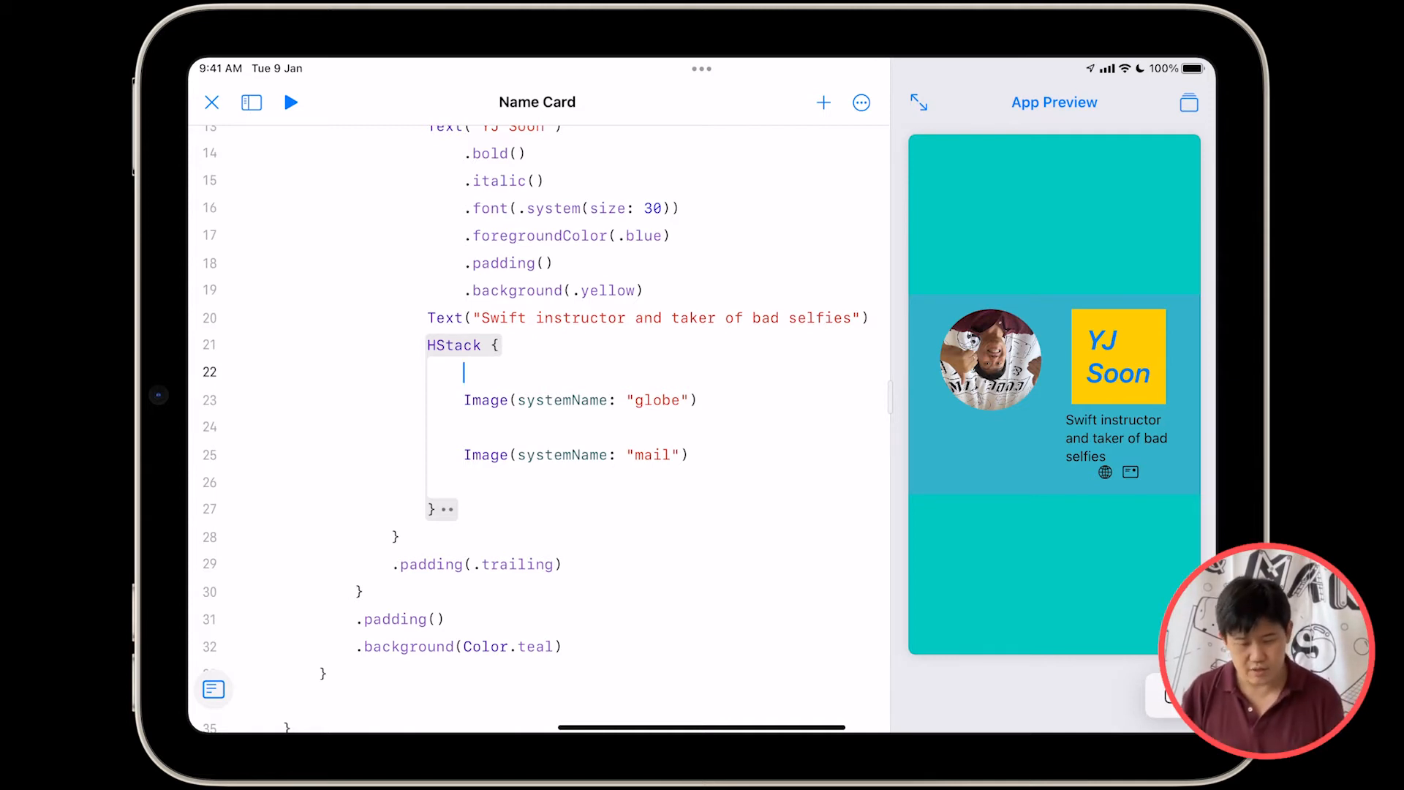
pyautogui.write('Link')
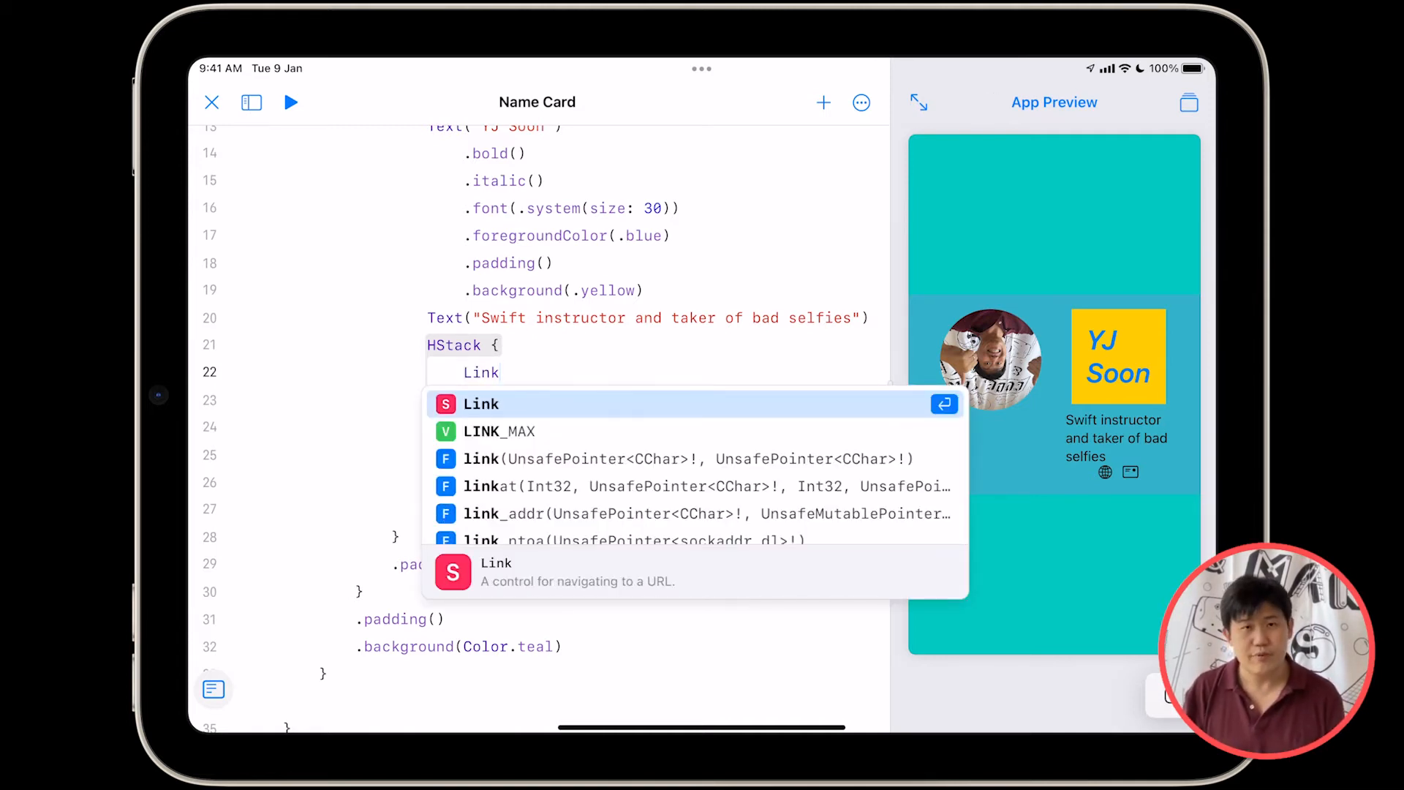
pyautogui.click(481, 404)
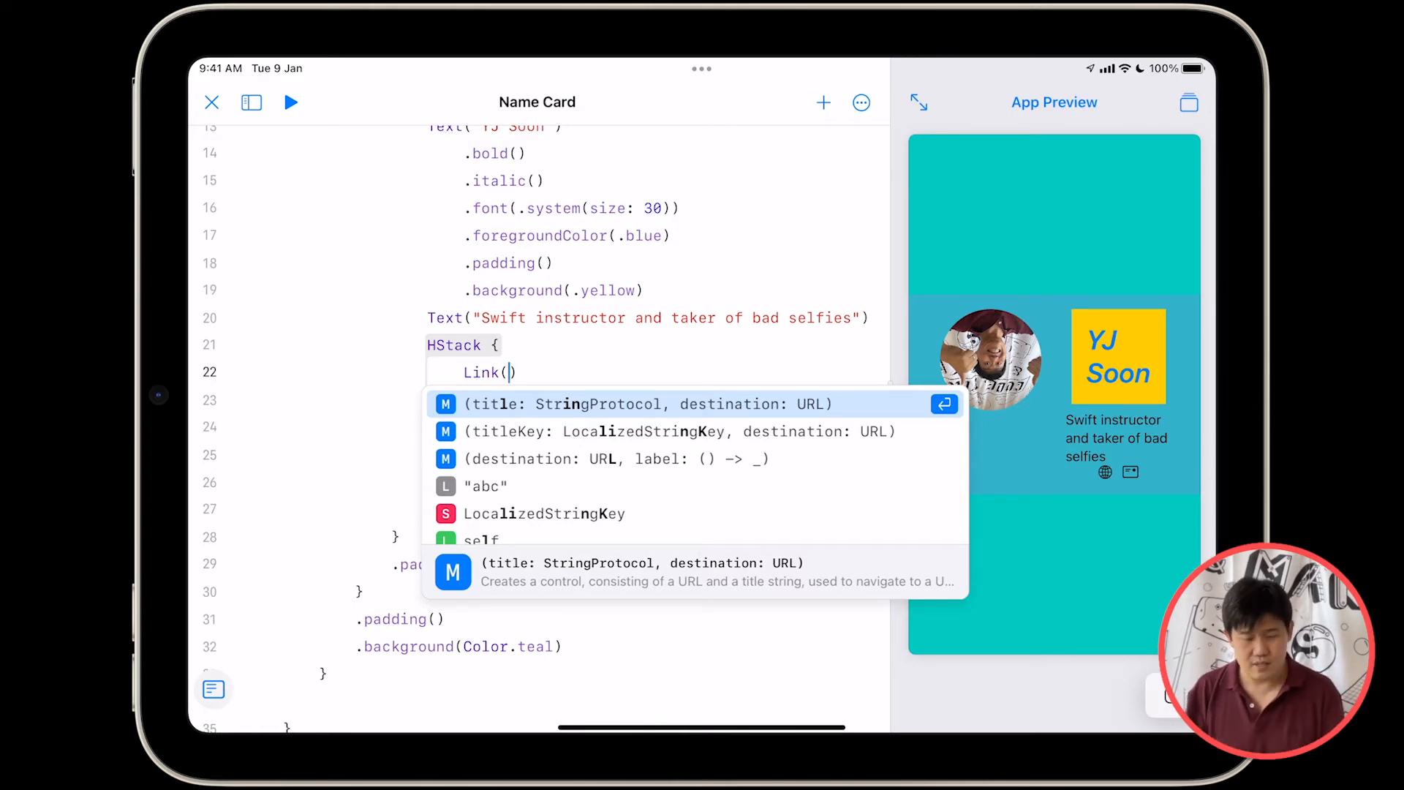
pyautogui.write('destination:')
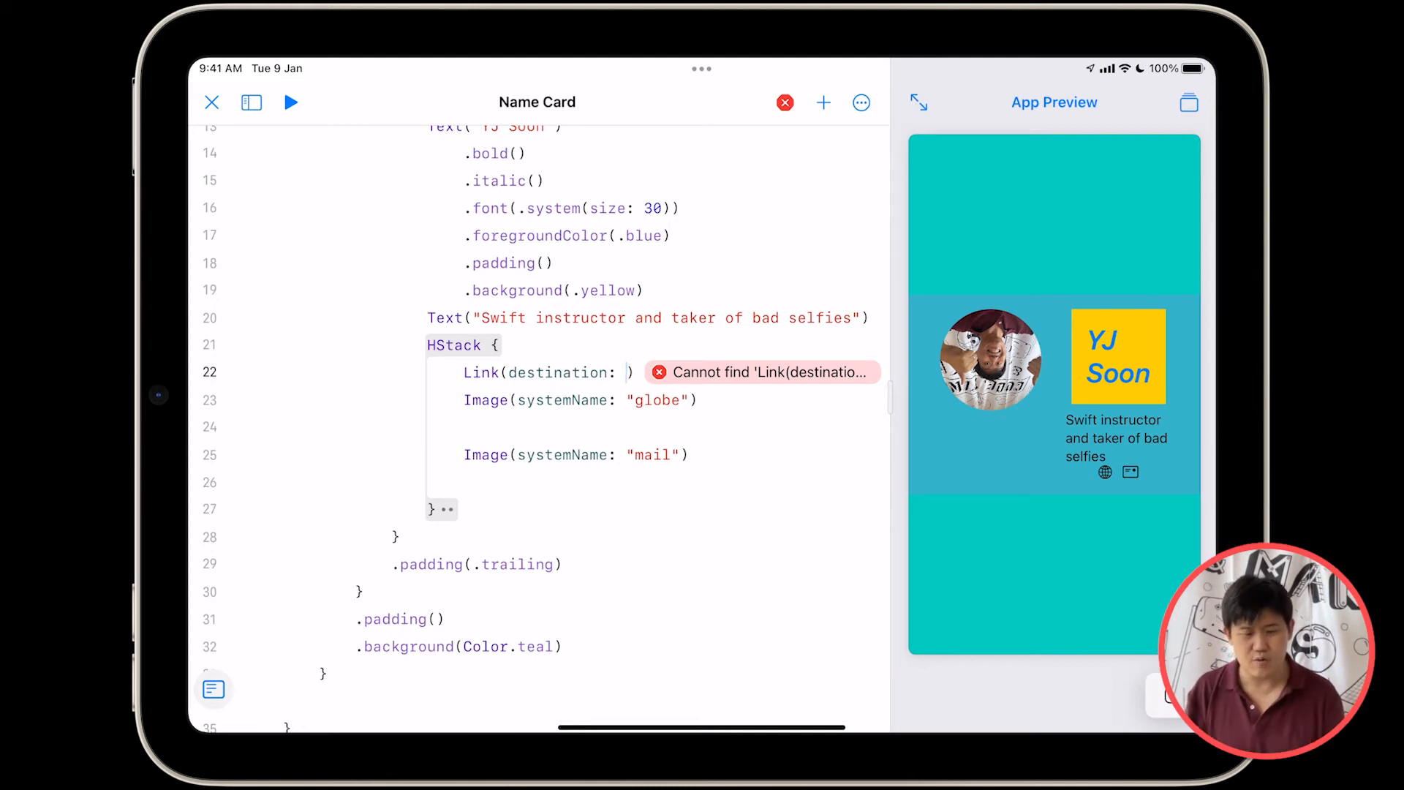
pyautogui.write('URL(s')
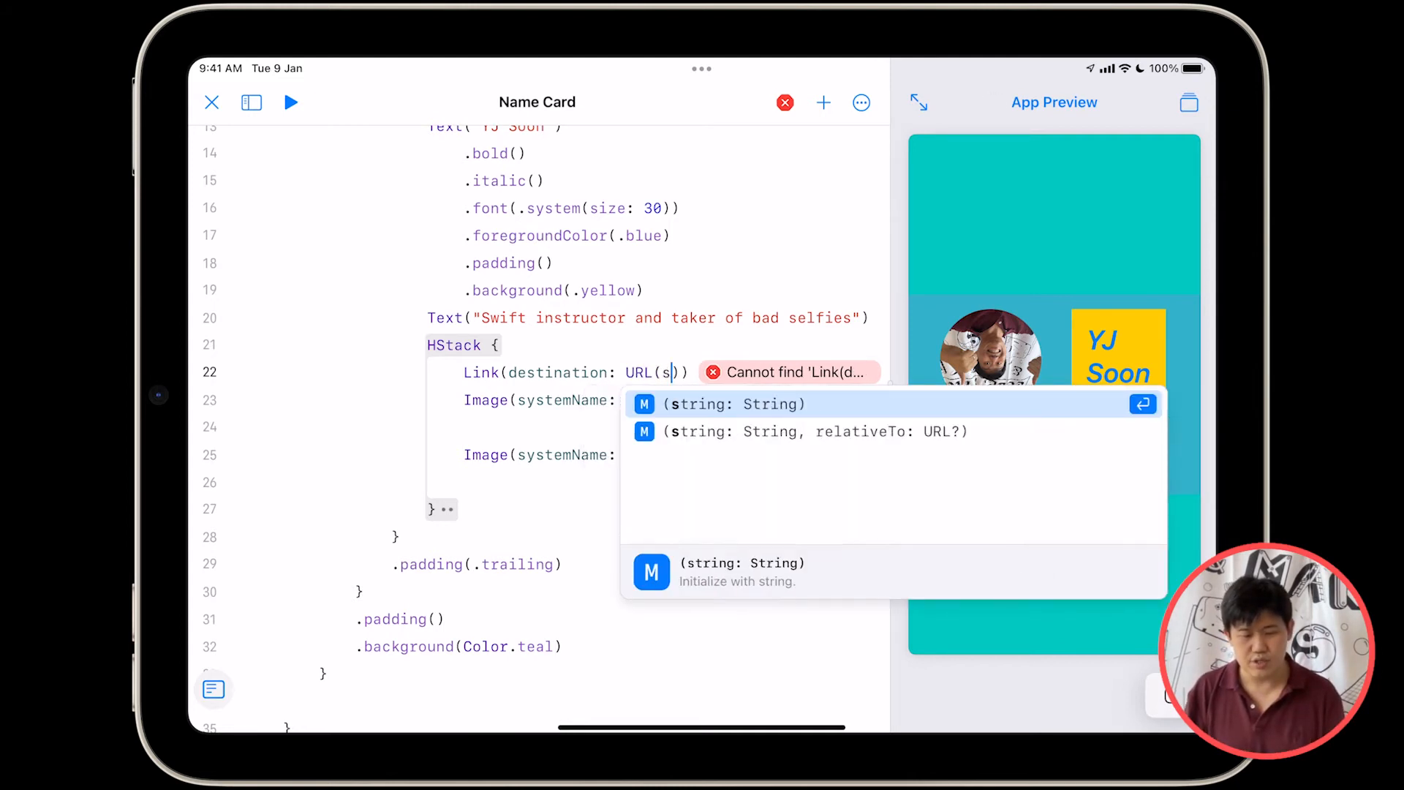
pyautogui.click(734, 404)
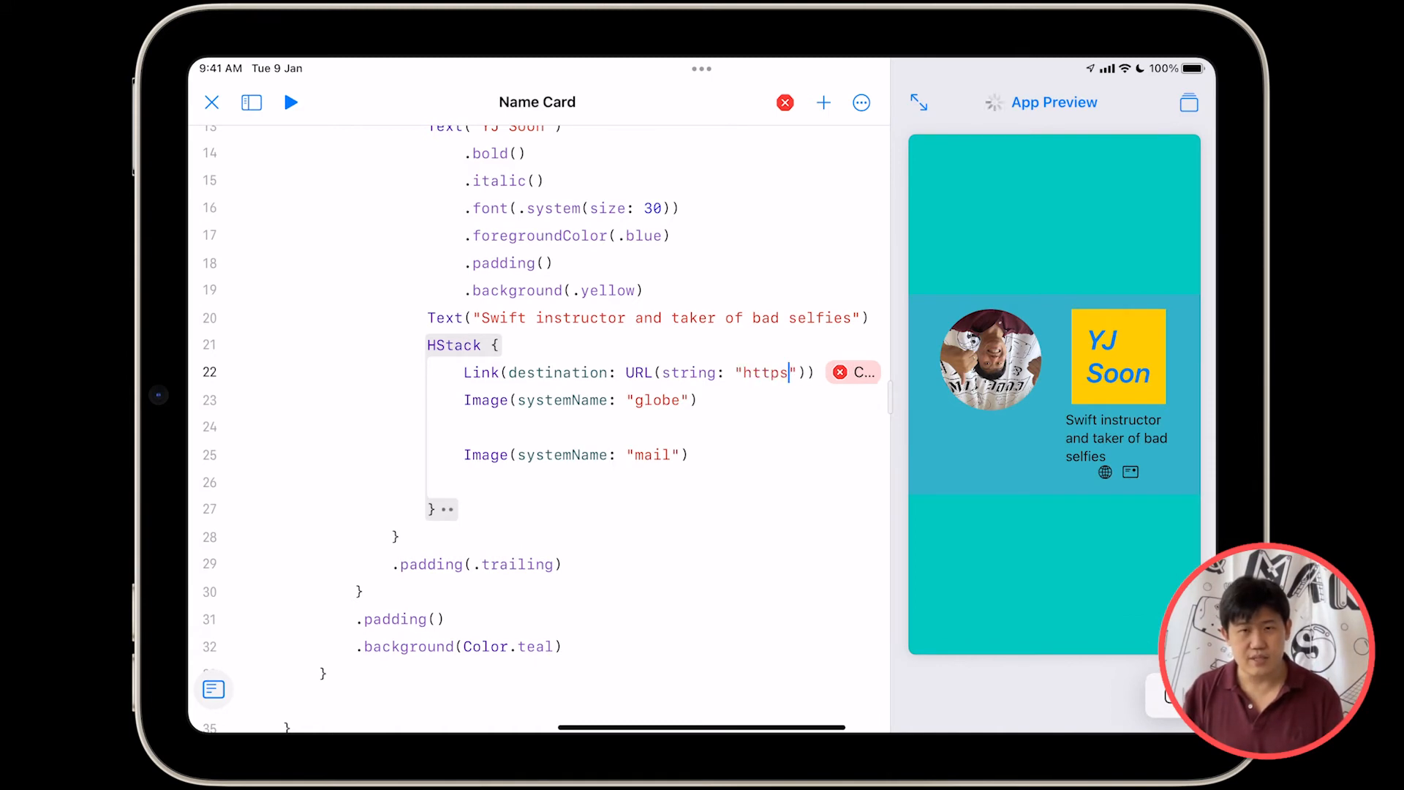
pyautogui.write('://')
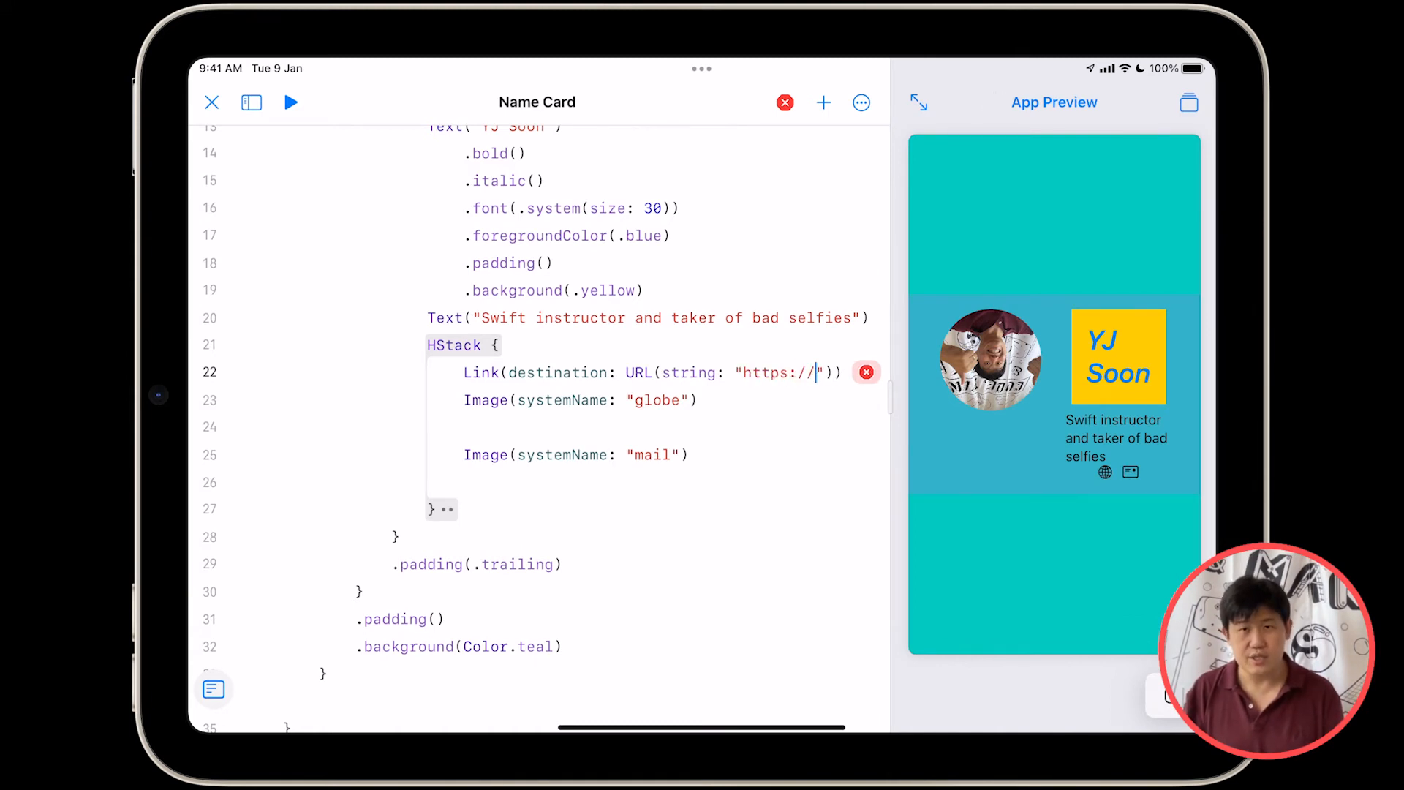
pyautogui.write('tk.sg/importan')
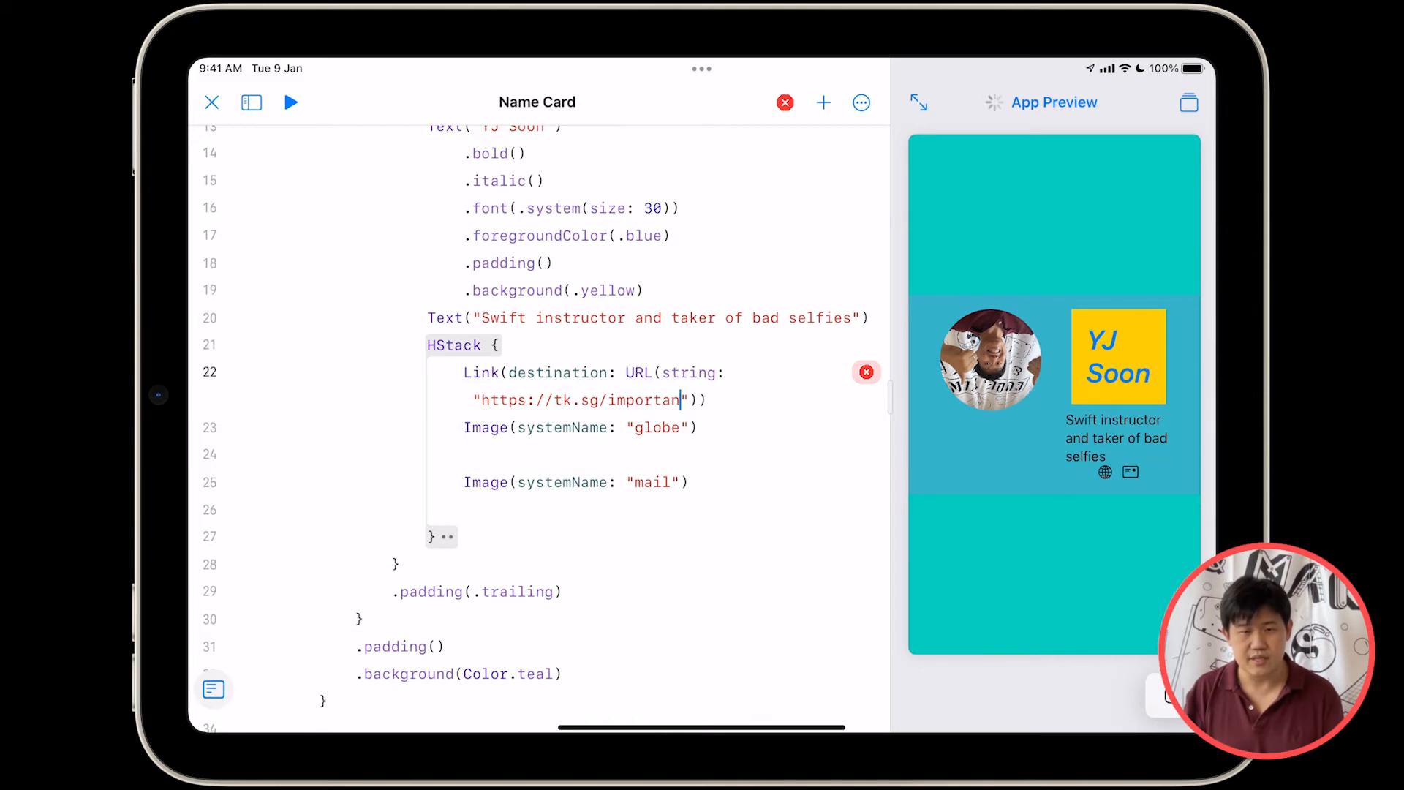
pyautogui.write('tLink')
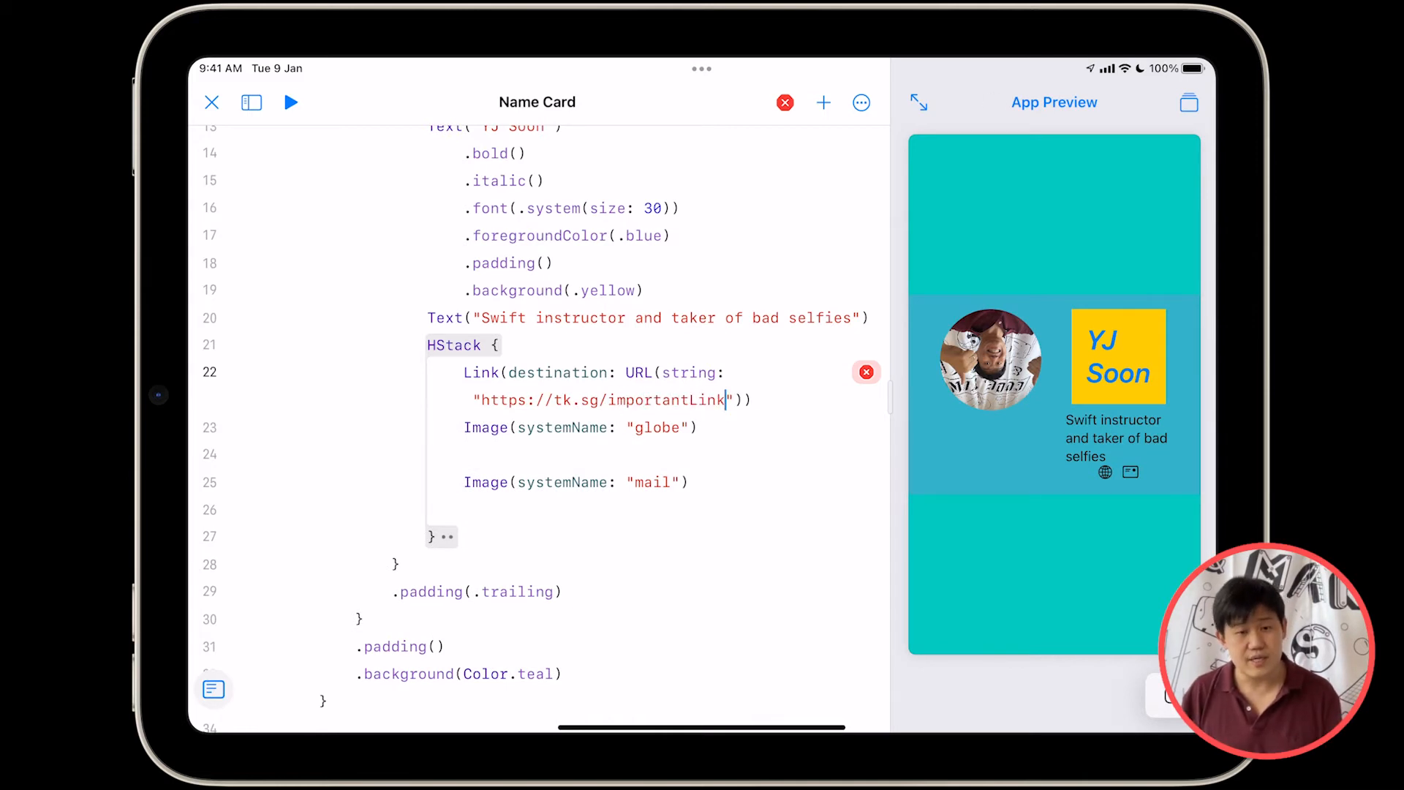
pyautogui.doubleClick(514, 400)
pyautogui.write('!')
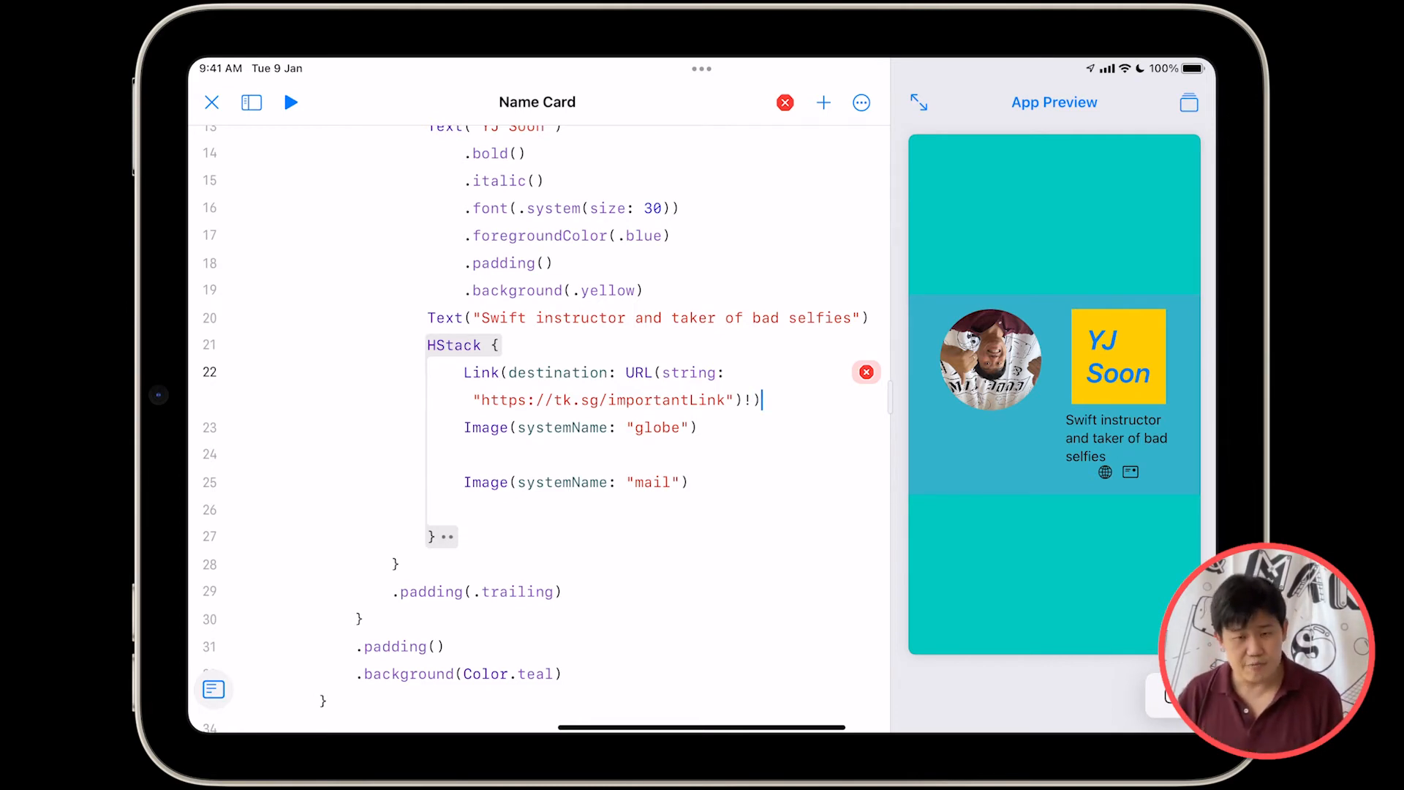
pyautogui.write('{')
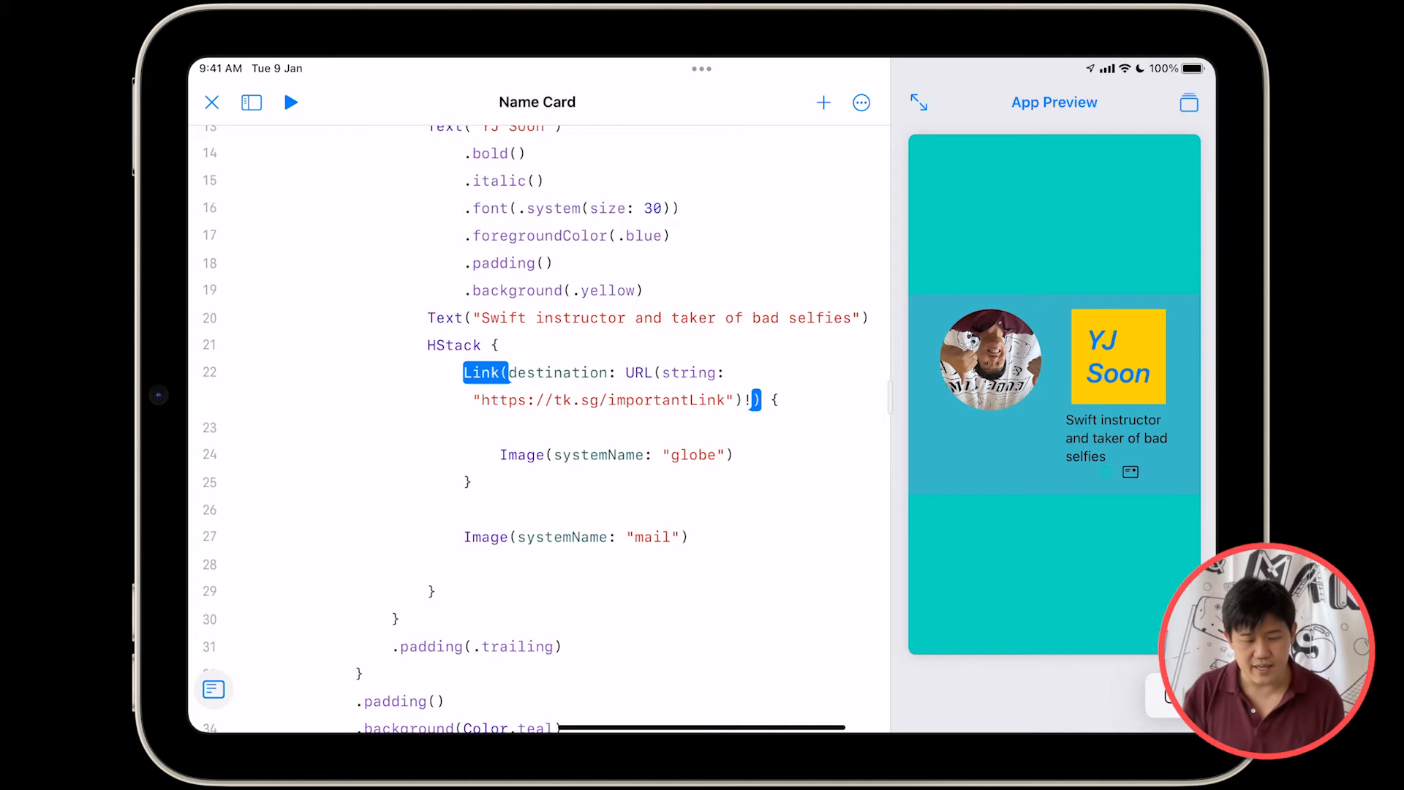
pyautogui.click(483, 373)
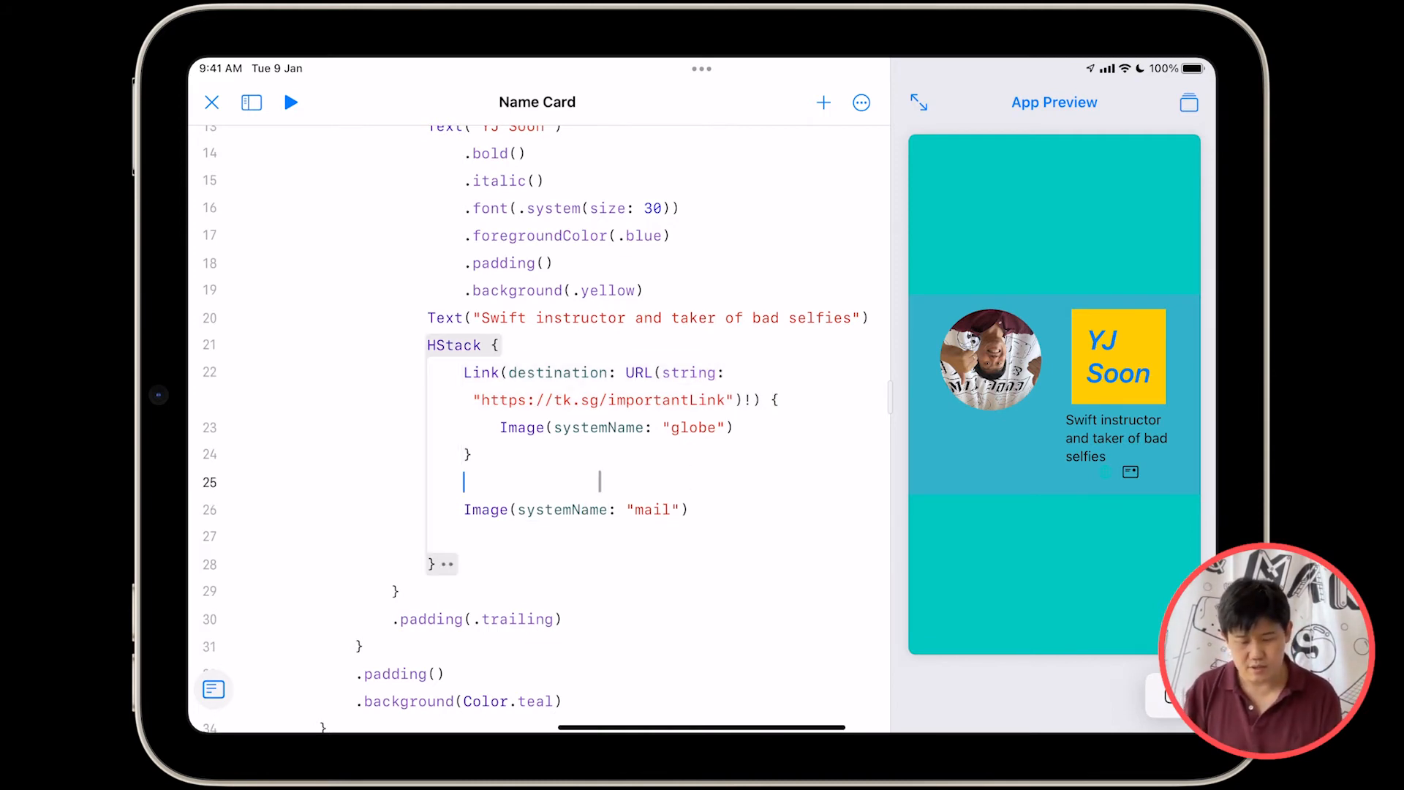
pyautogui.write('Link(destination: URL(')
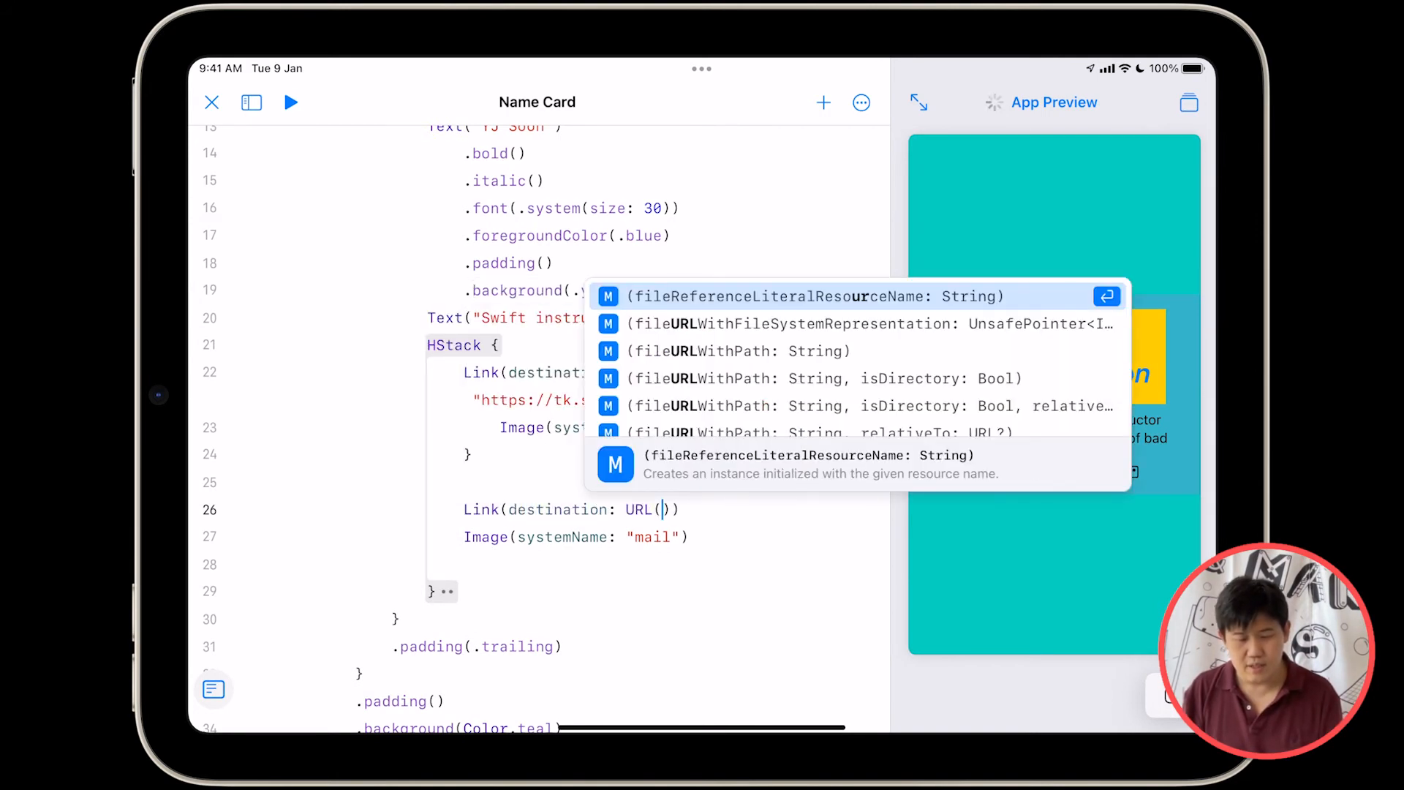
pyautogui.write('string: "mailto:')
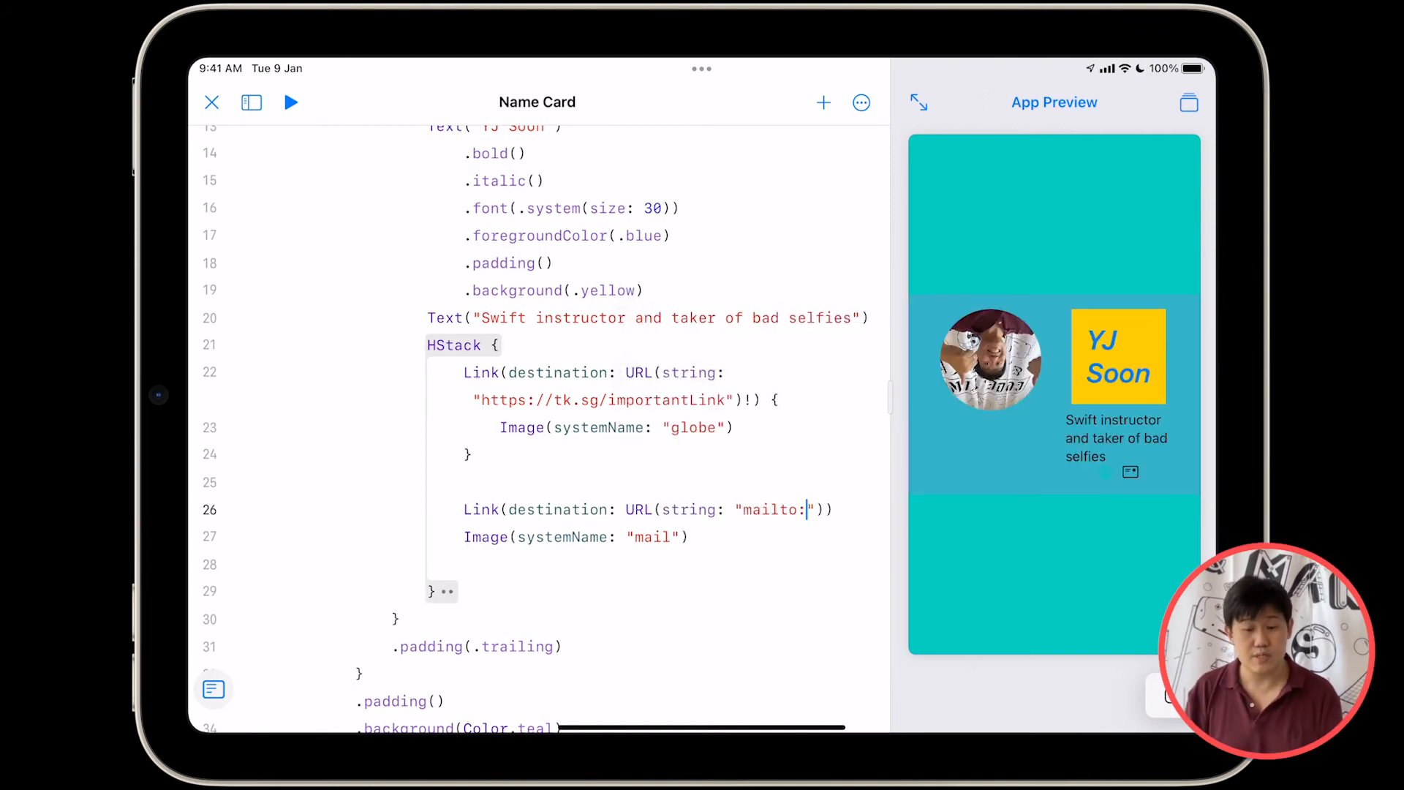
pyautogui.click(289, 102)
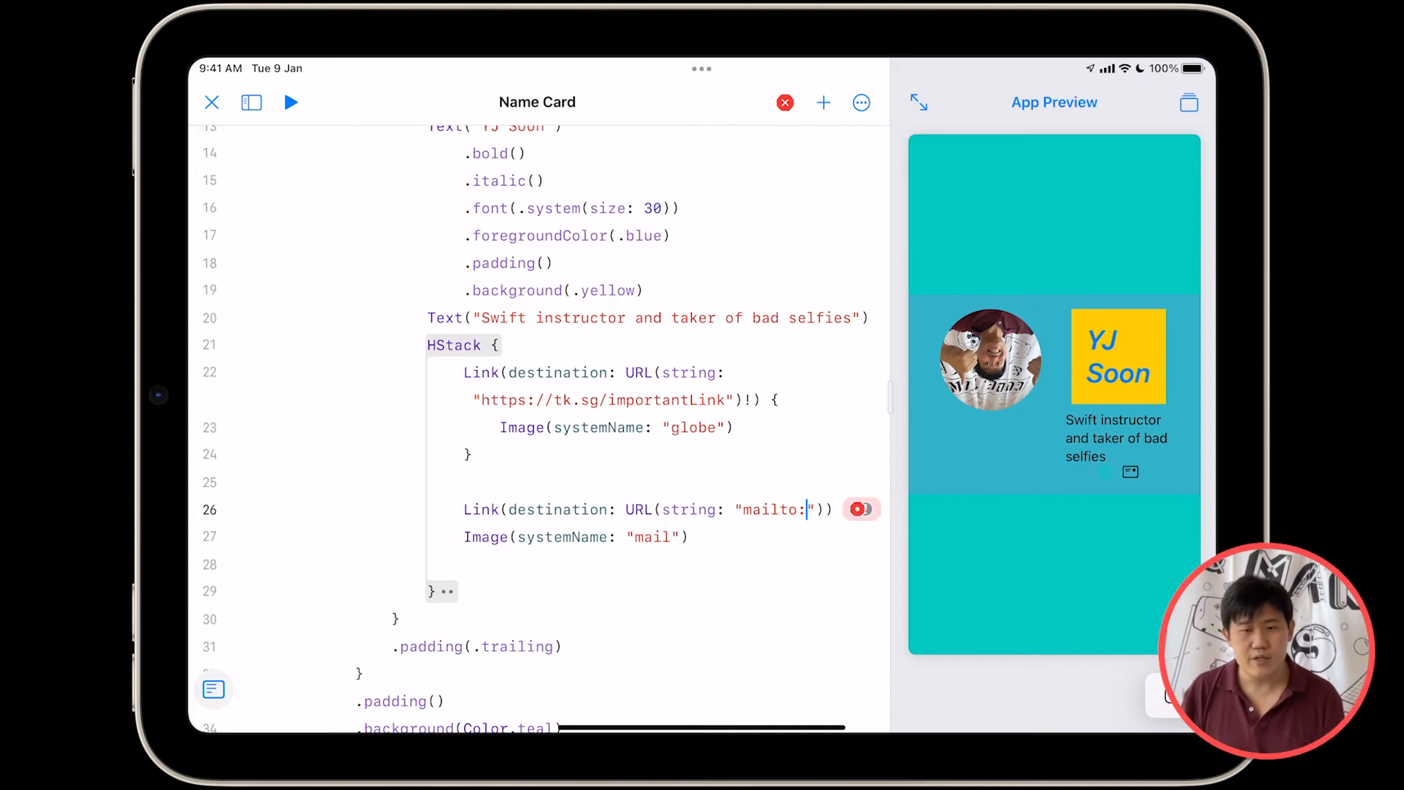
pyautogui.write('hello@')
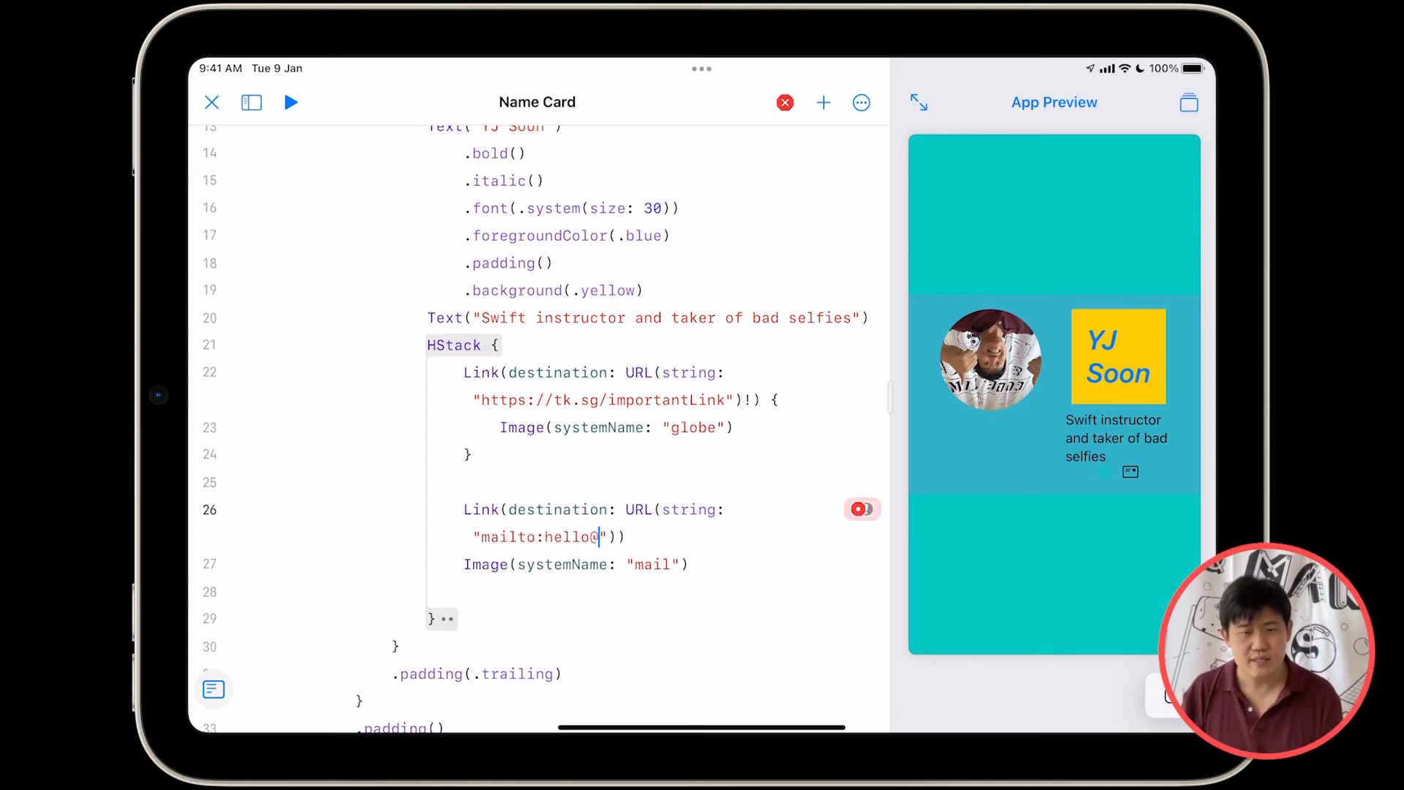
pyautogui.write('@tk.sg')
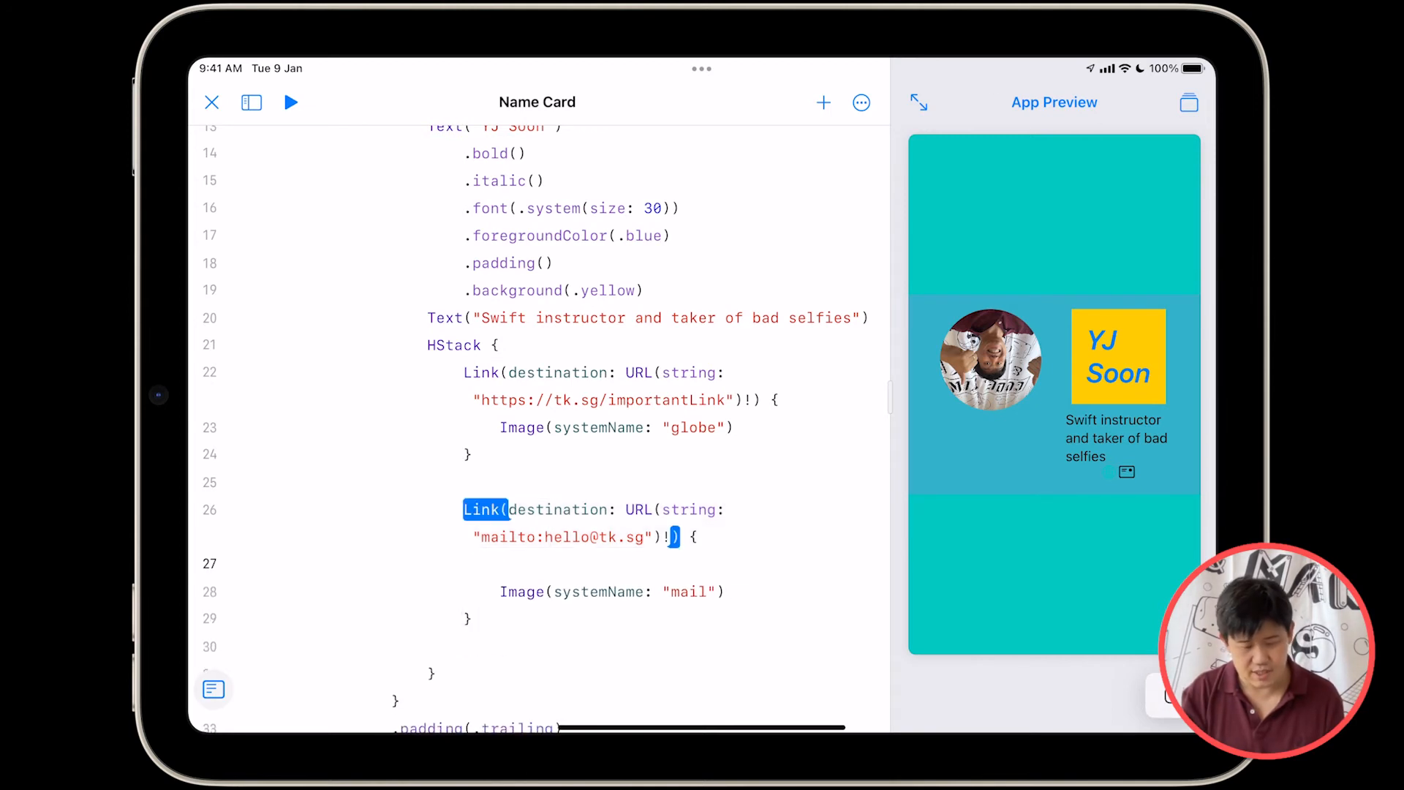
pyautogui.click(485, 510)
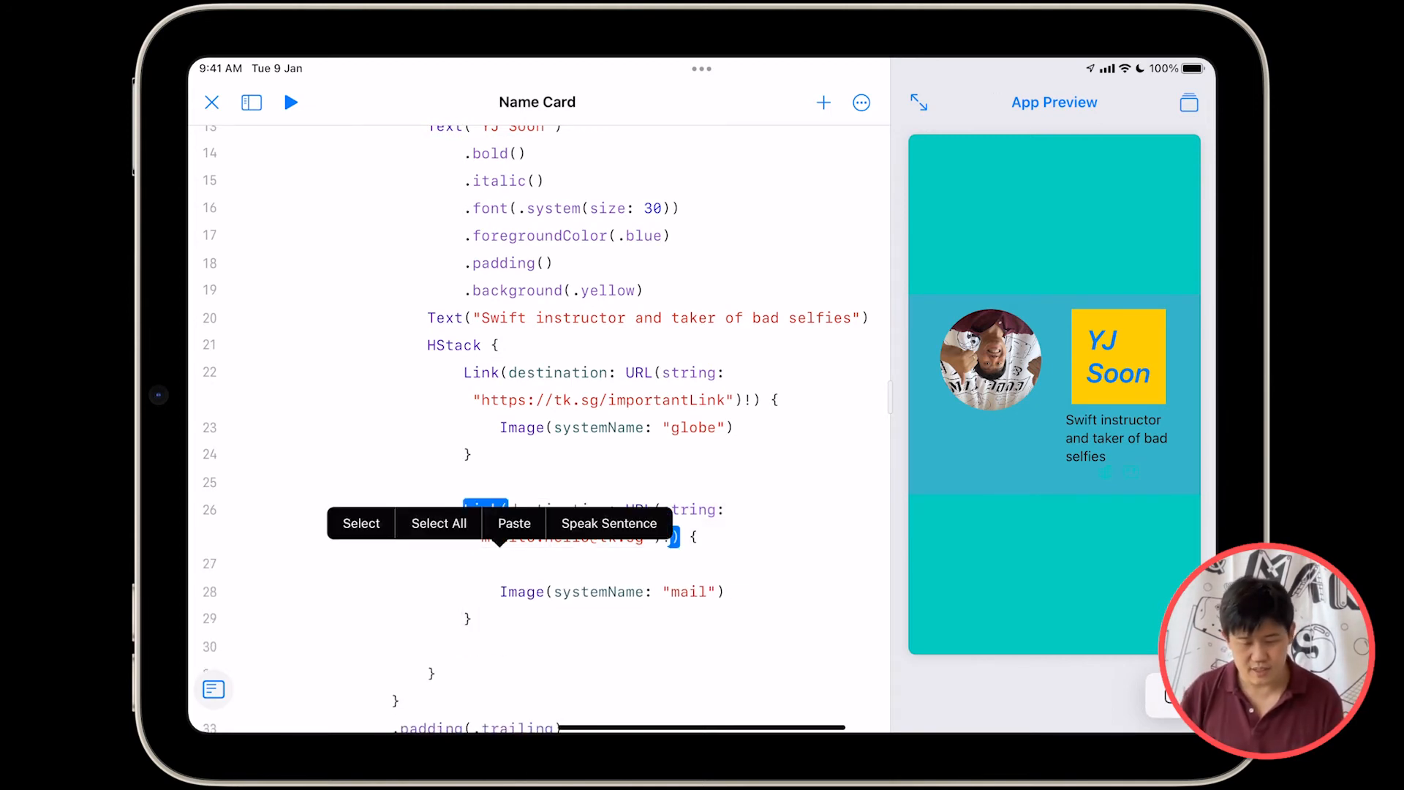
pyautogui.click(514, 524)
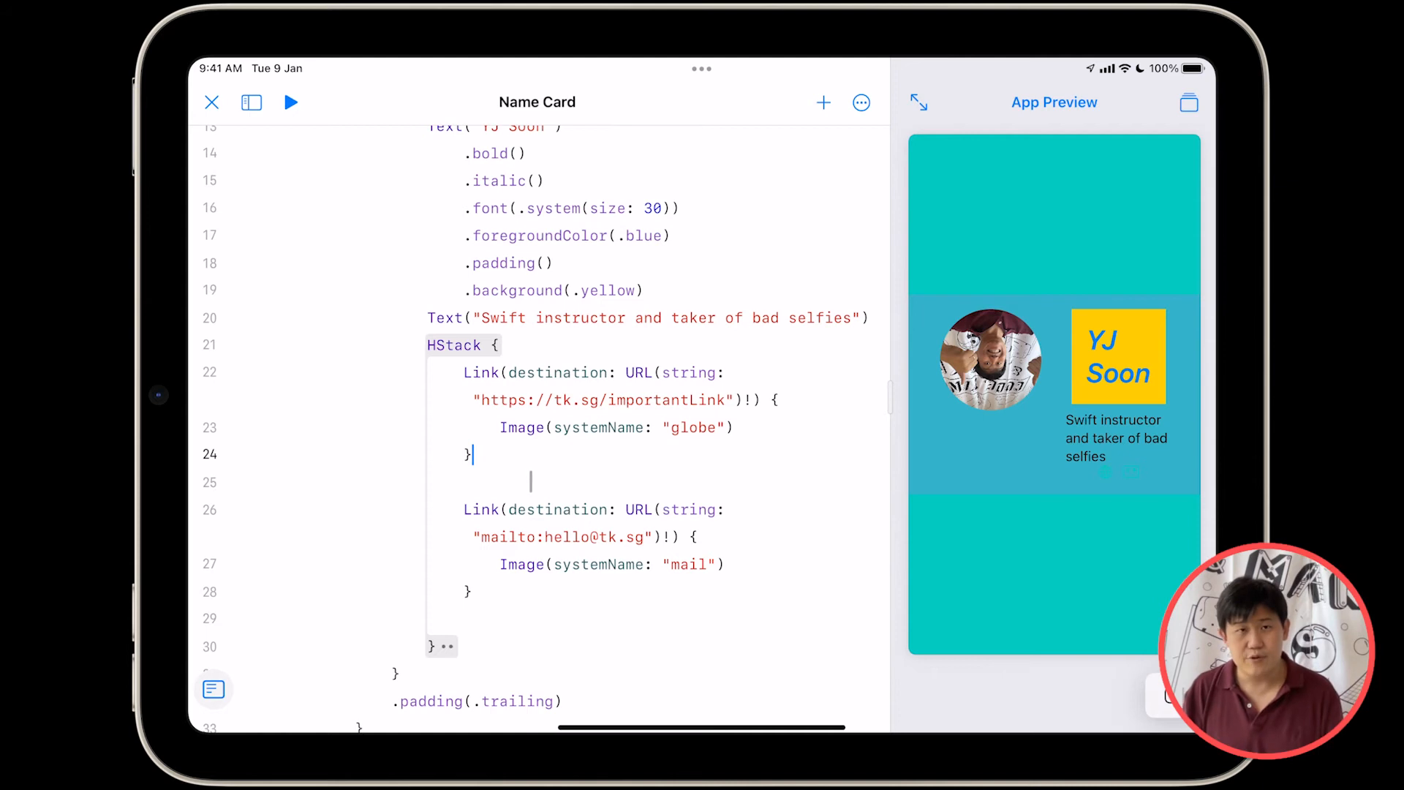
# Add .foregroundColor(.red) after the globe Link's closing brace
pyautogui.write('.')
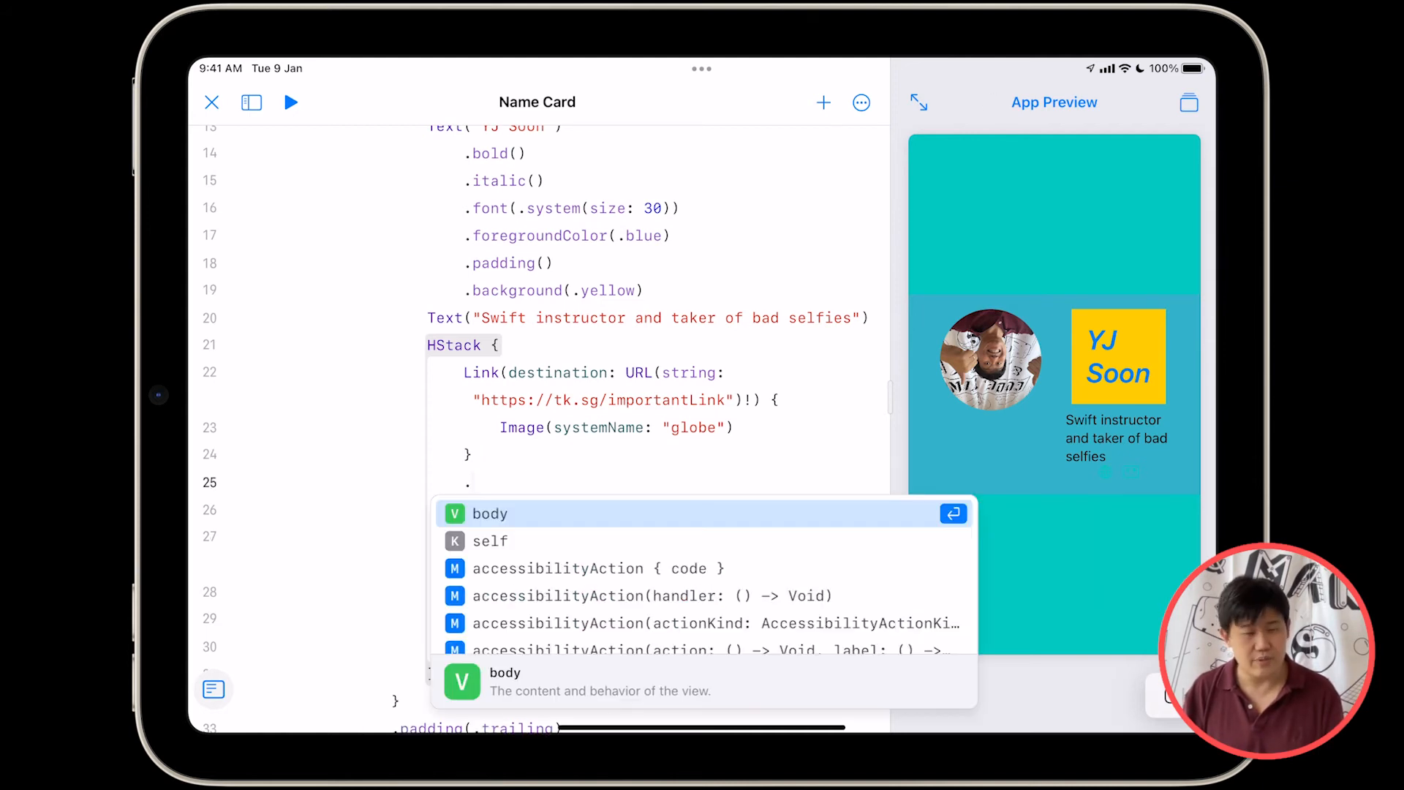
pyautogui.write('.fore')
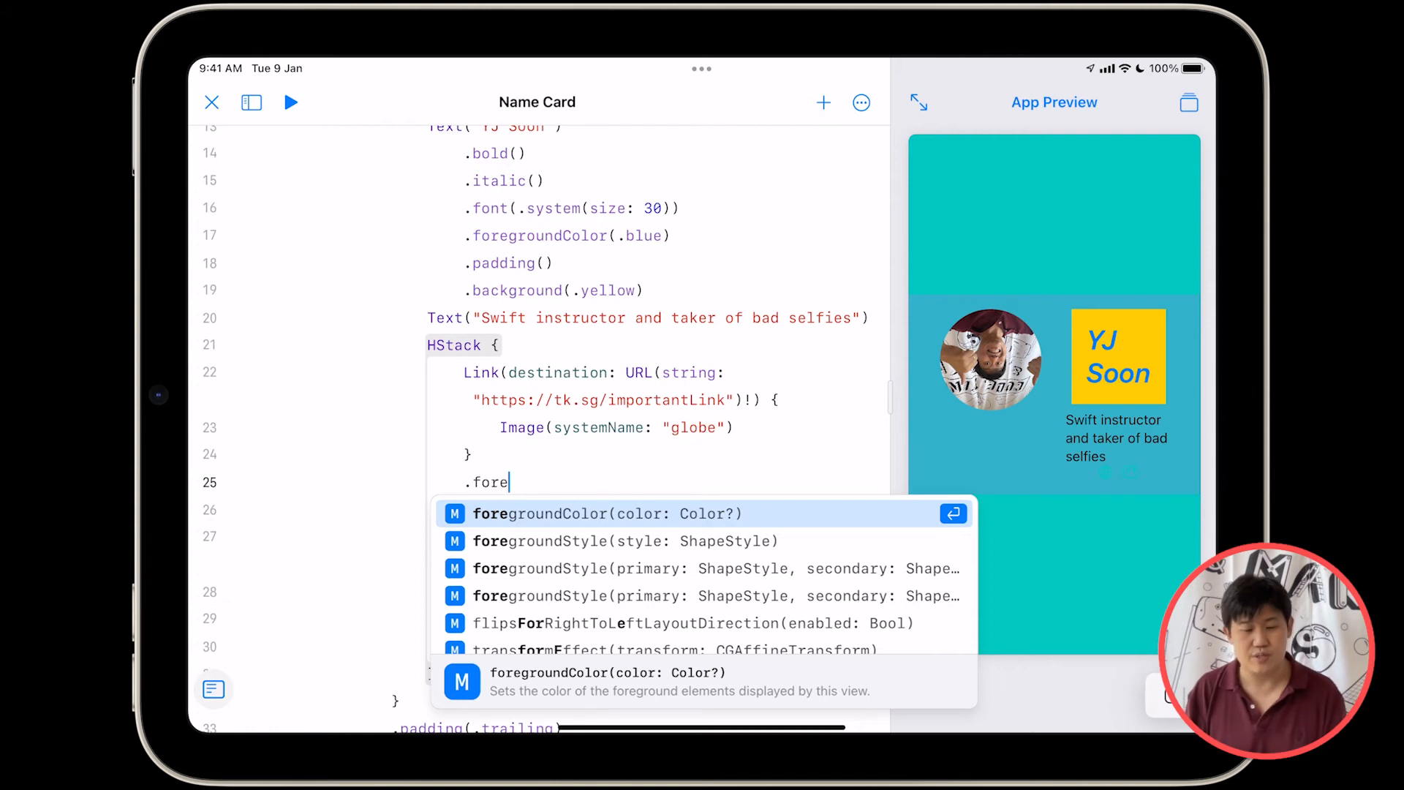
pyautogui.click(596, 514)
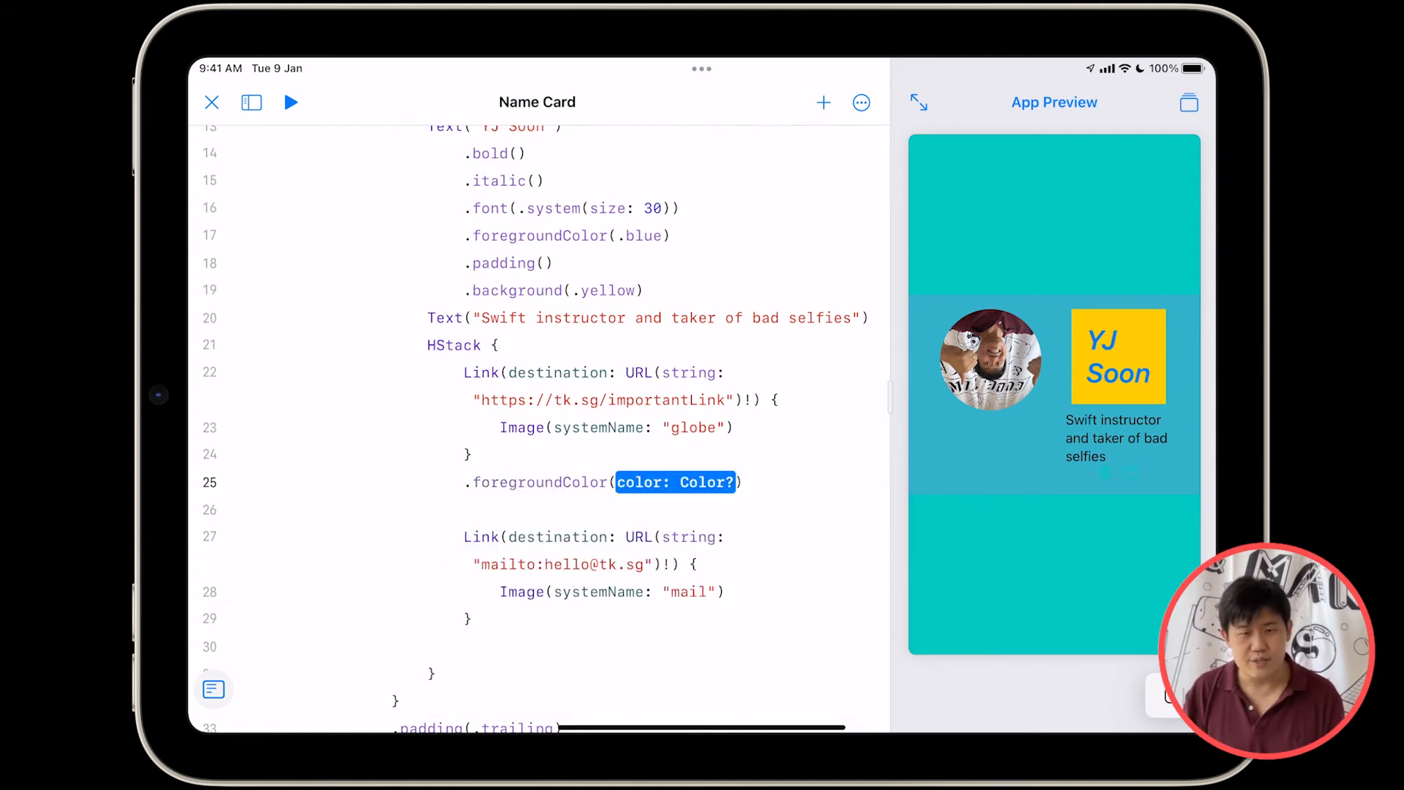
pyautogui.write('.red')
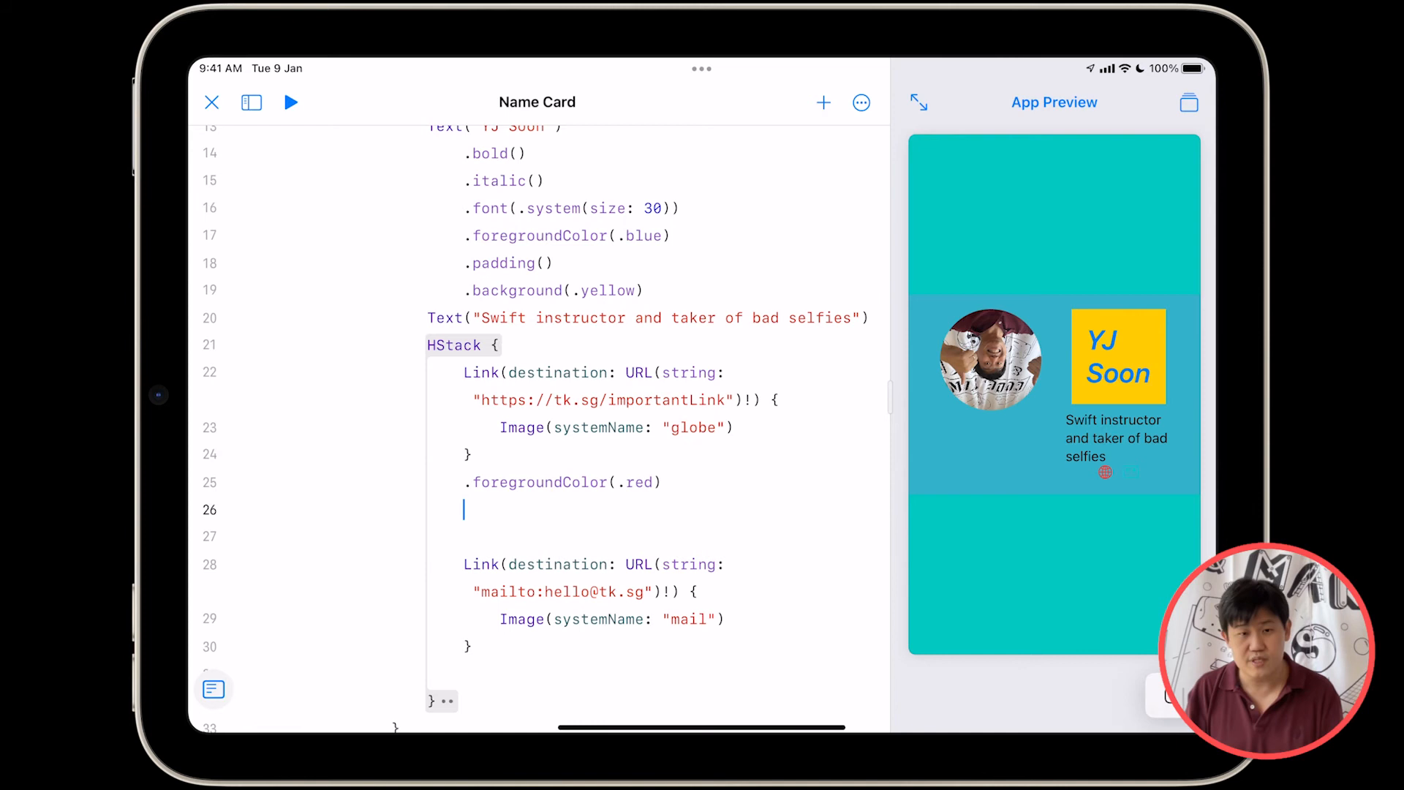
# Add .font(.system(size: 20)) and .padding(.top) to the globe Link
pyautogui.write('.font(.system(size:')
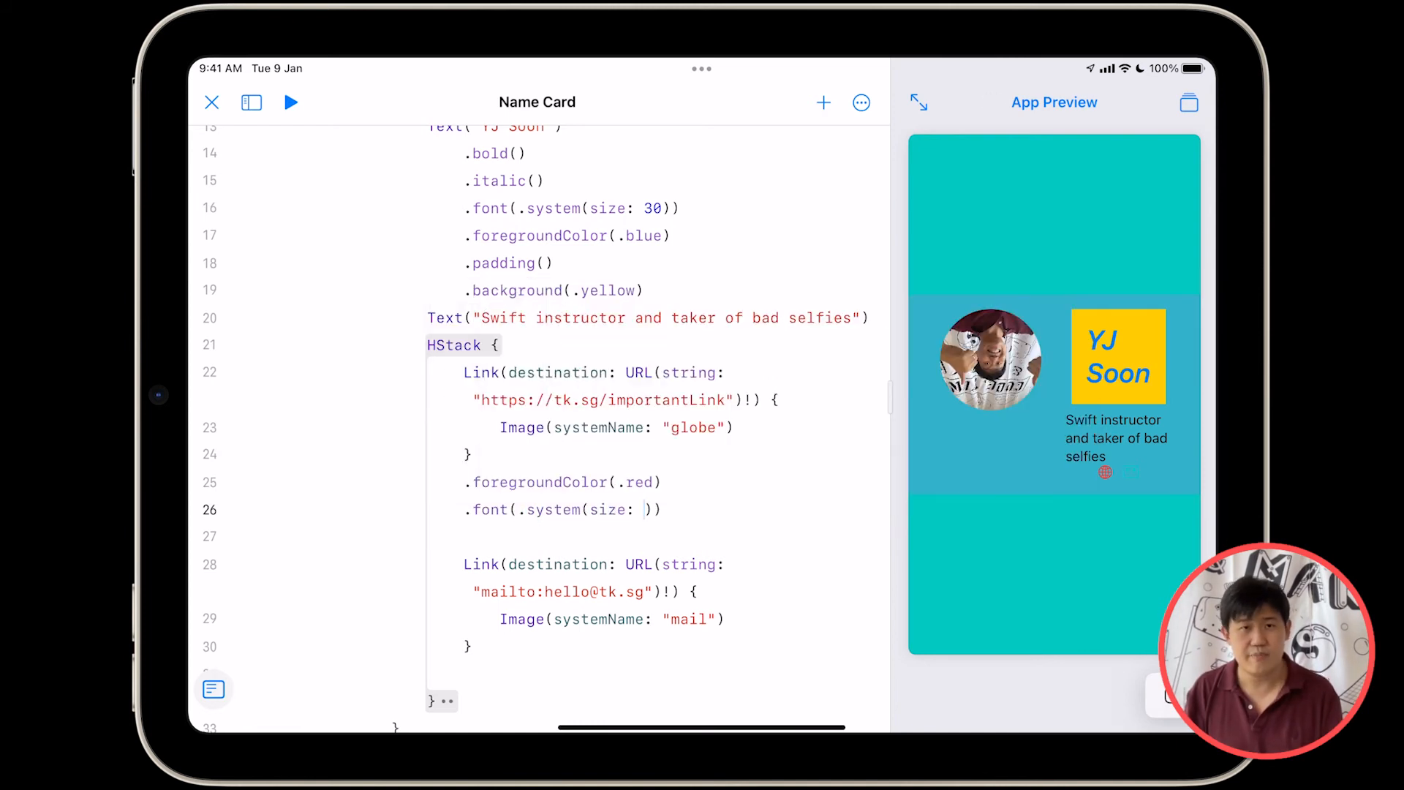
pyautogui.write('20')
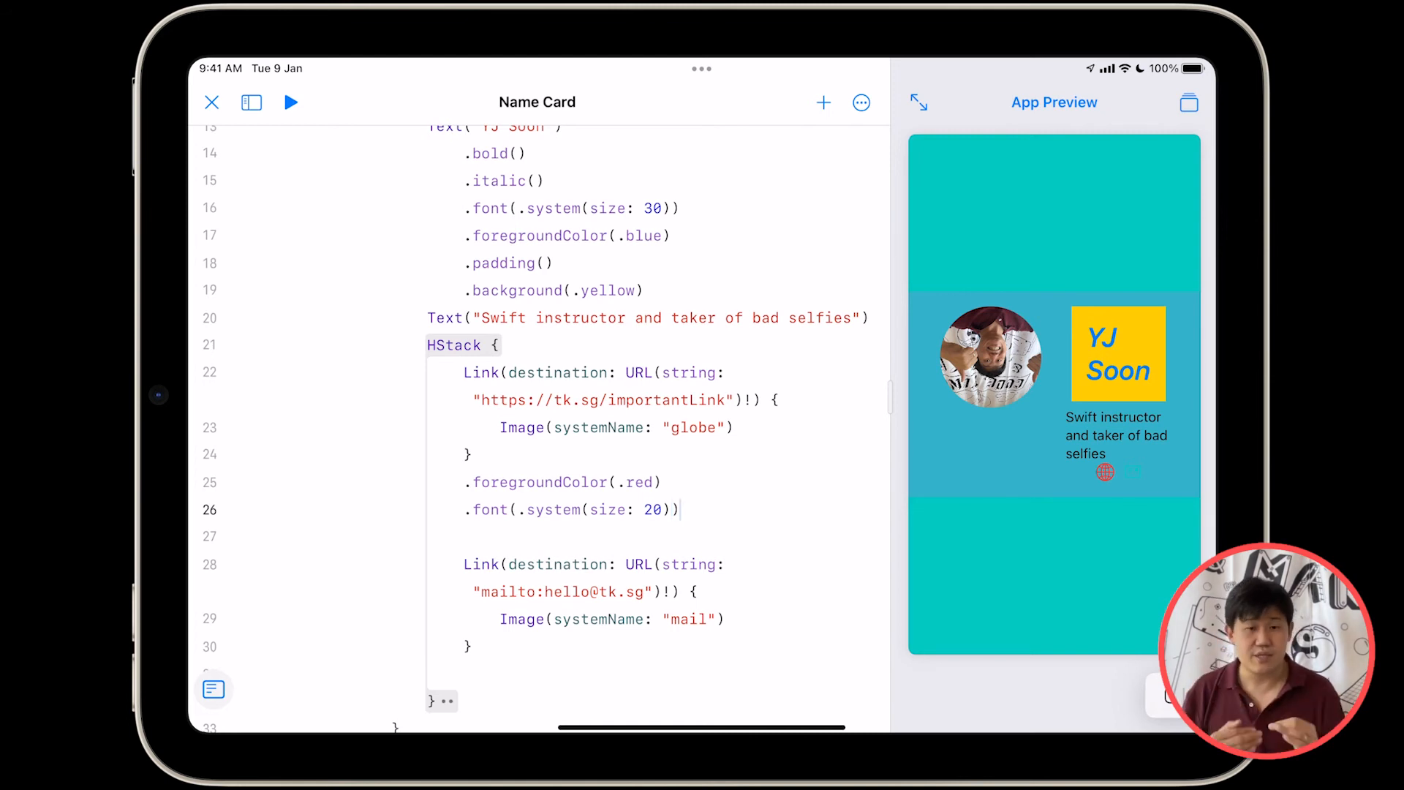
pyautogui.write('.padding(.top')
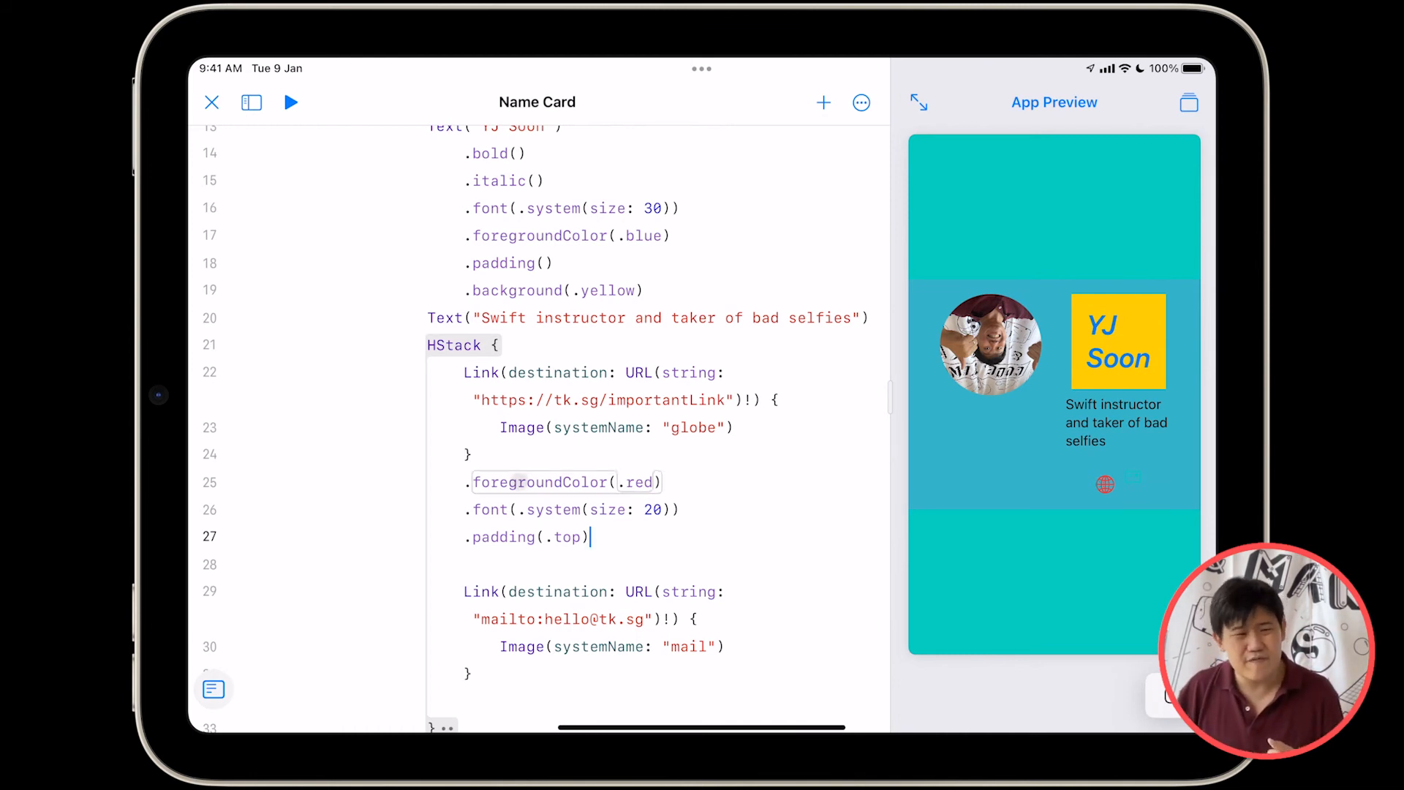
# Copy the globe Link's red colour, size 20 font and top padding modifiers to the mail Link
pyautogui.scroll(-3)
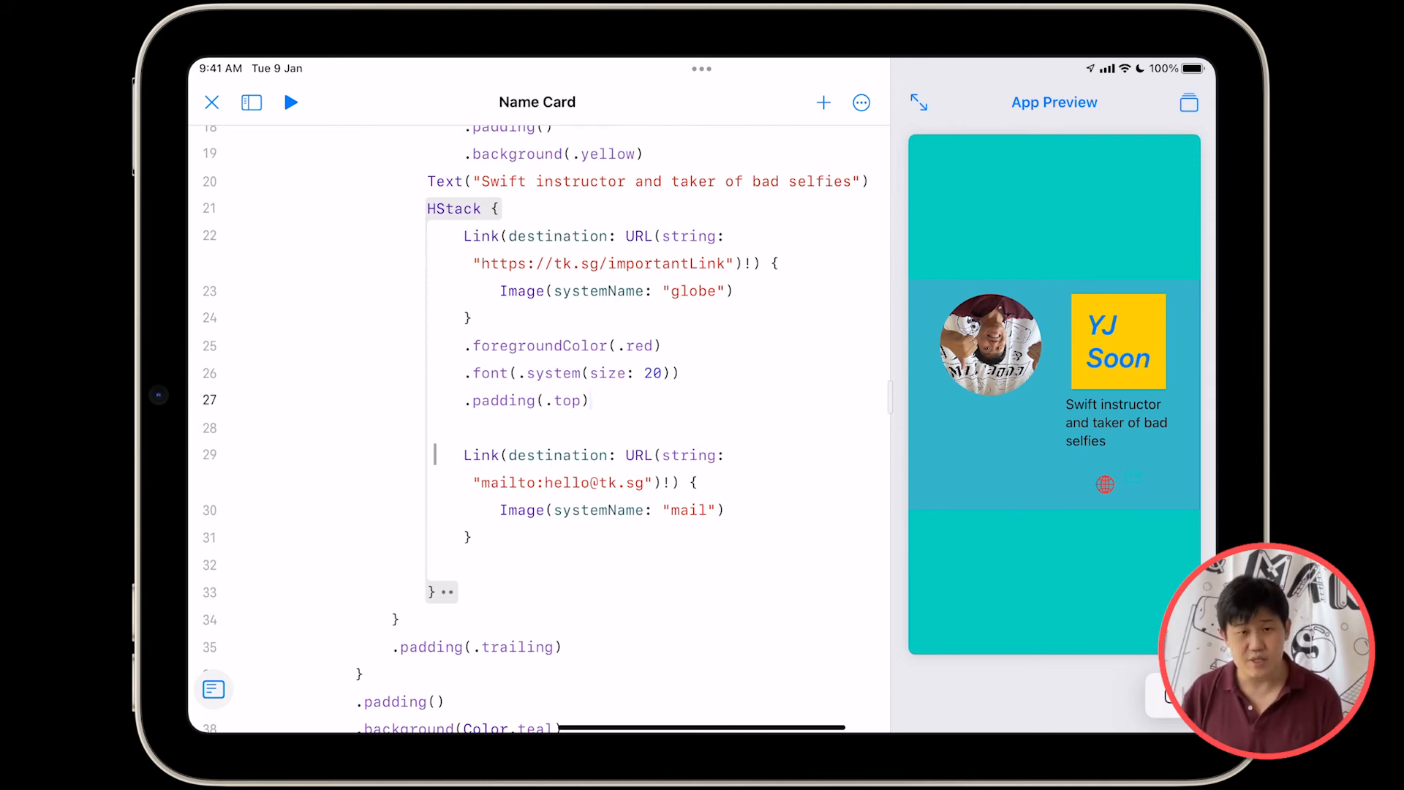
pyautogui.moveTo(610, 346); pyautogui.dragTo(588, 400)
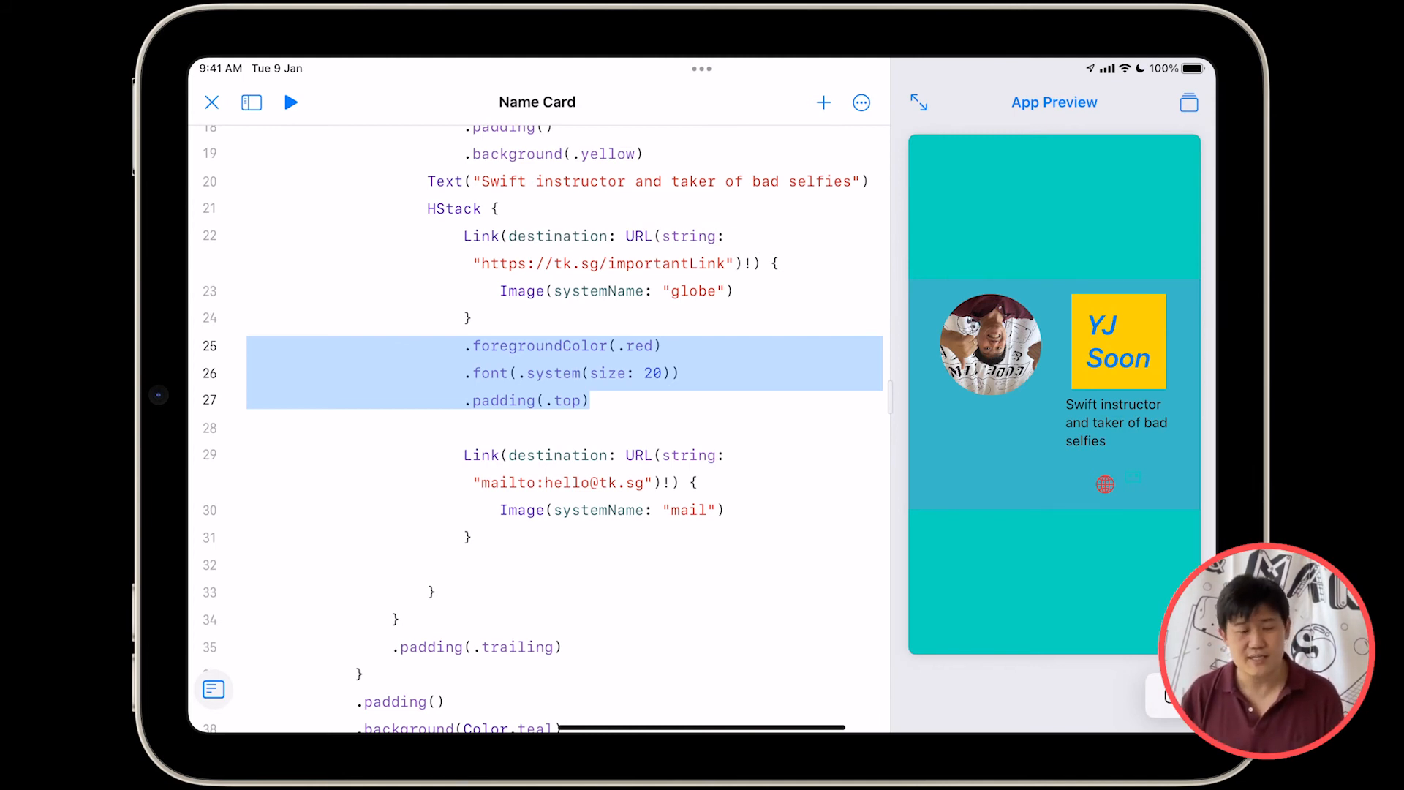
pyautogui.press('delete')
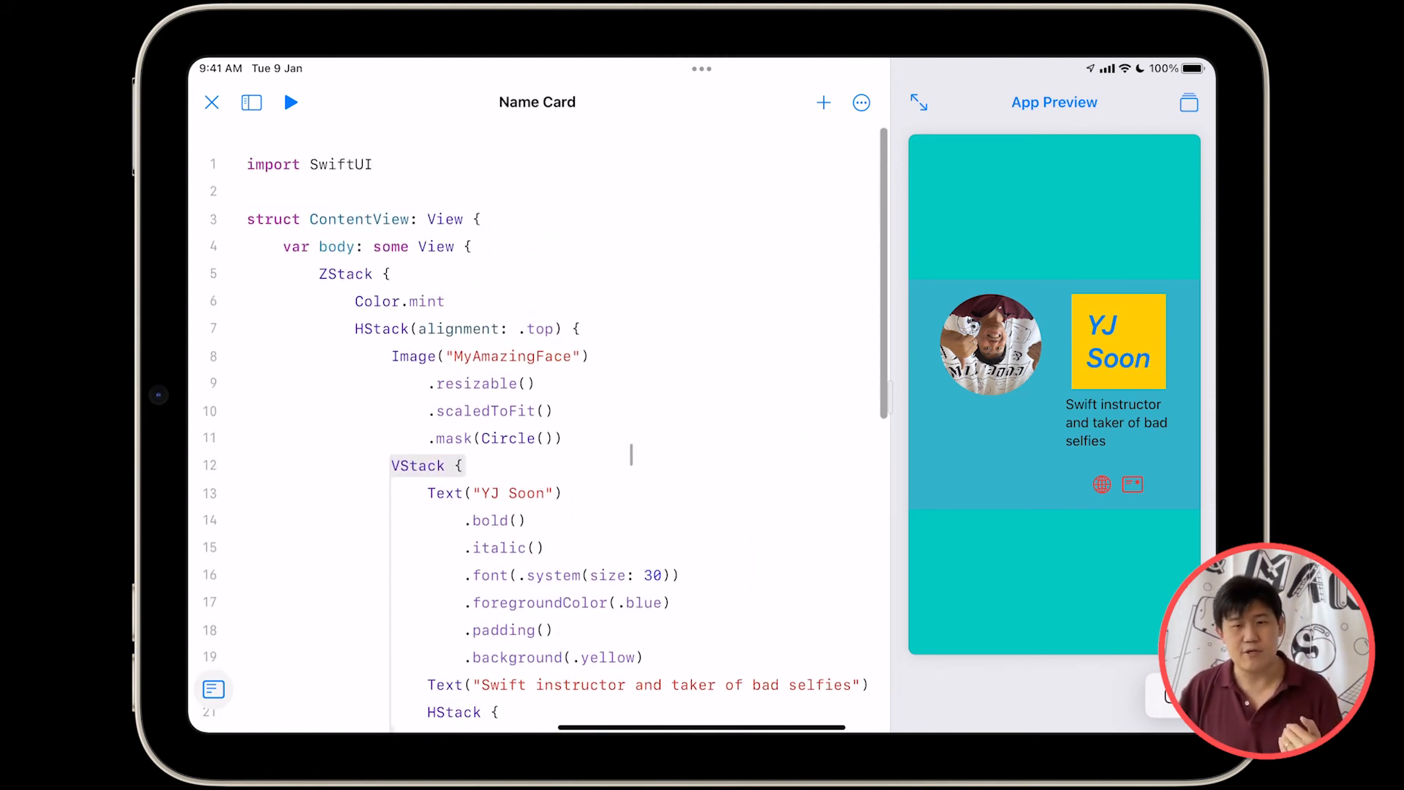
pyautogui.scroll(-3)
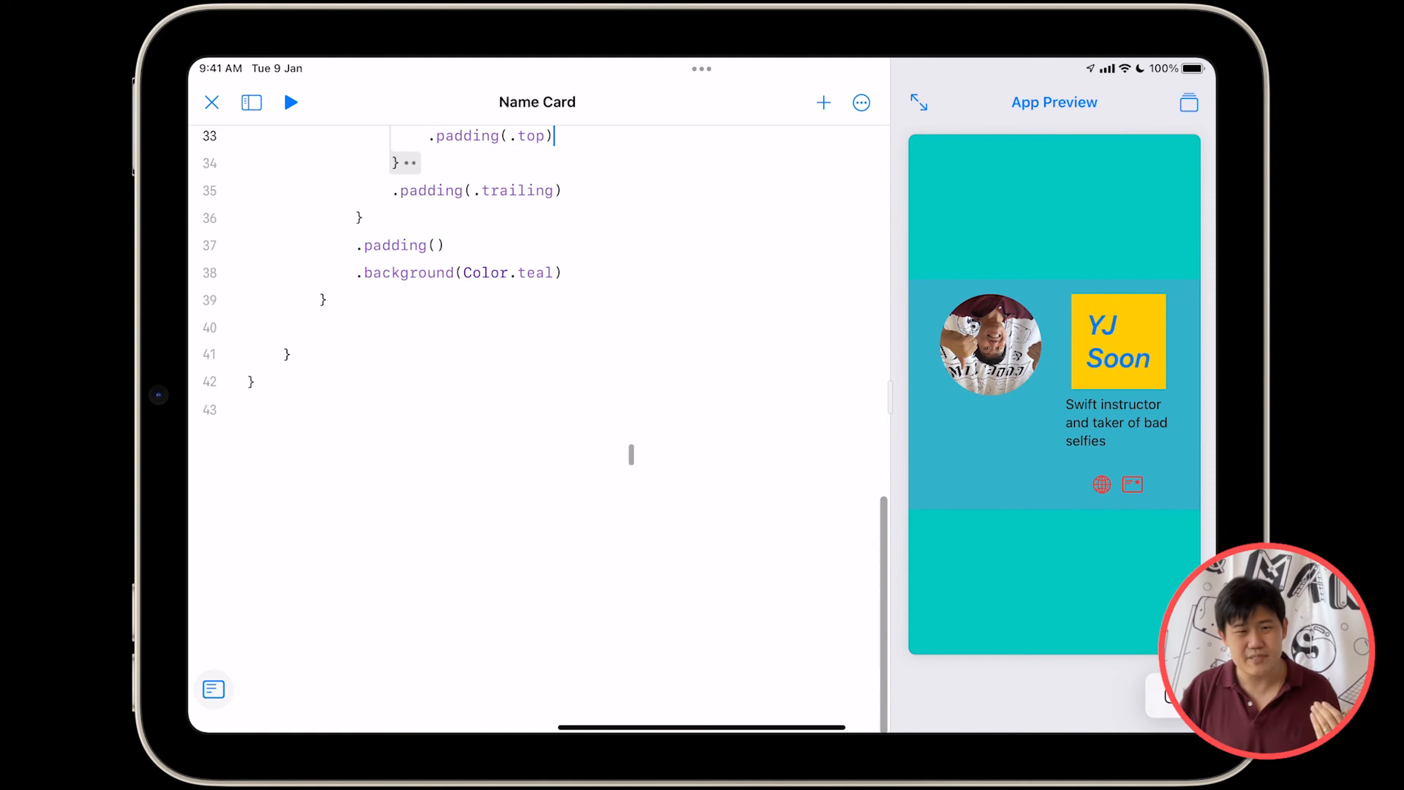